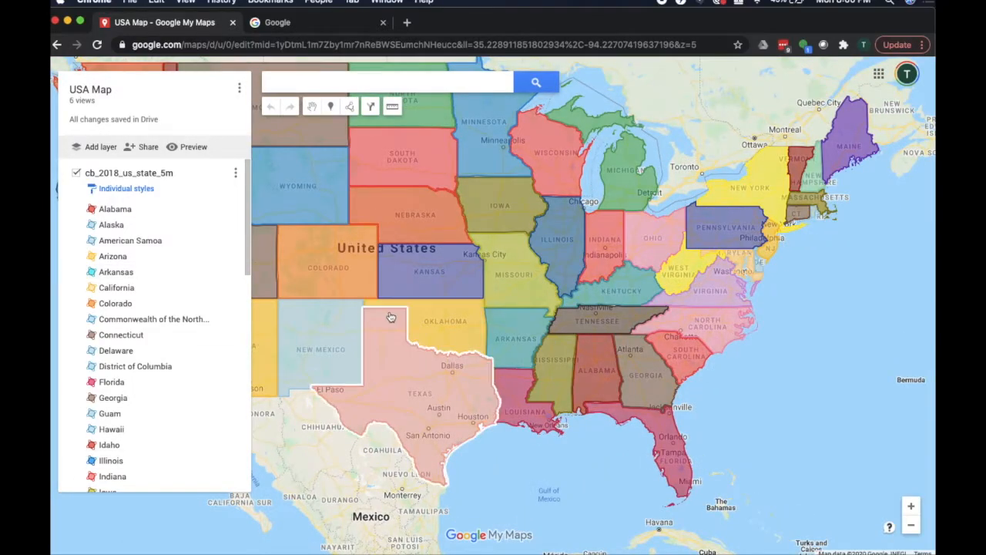
- Search Google for 'cartographic boundary files - kml'
{"action": "left_click_drag", "start_coordinate": [391, 317], "coordinate": [557, 342]}
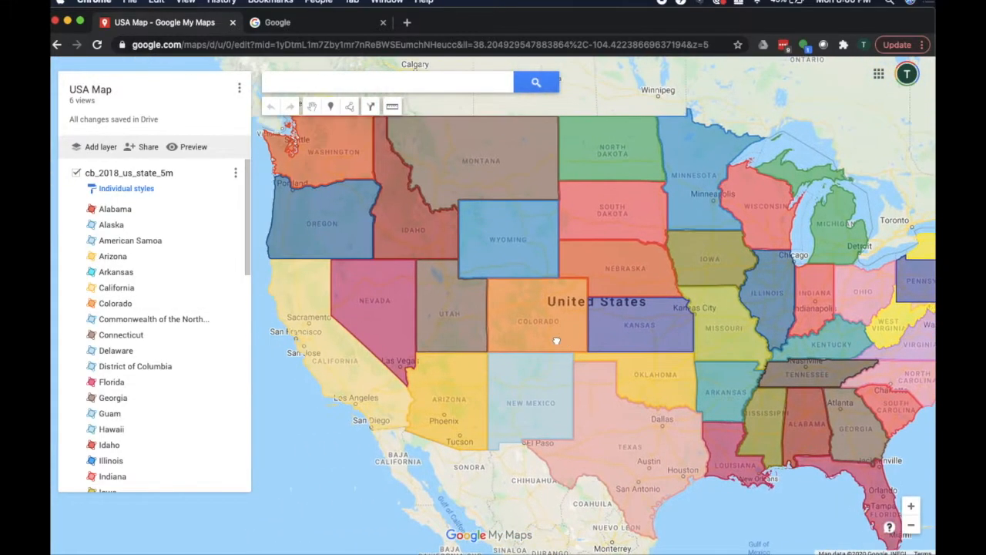
{"action": "left_click", "coordinate": [640, 324]}
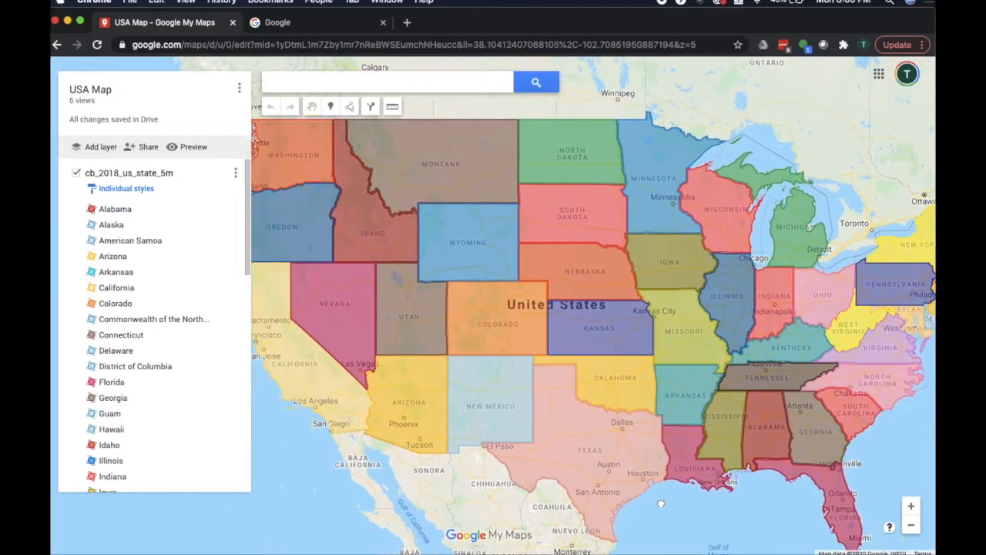
{"action": "left_click", "coordinate": [497, 316]}
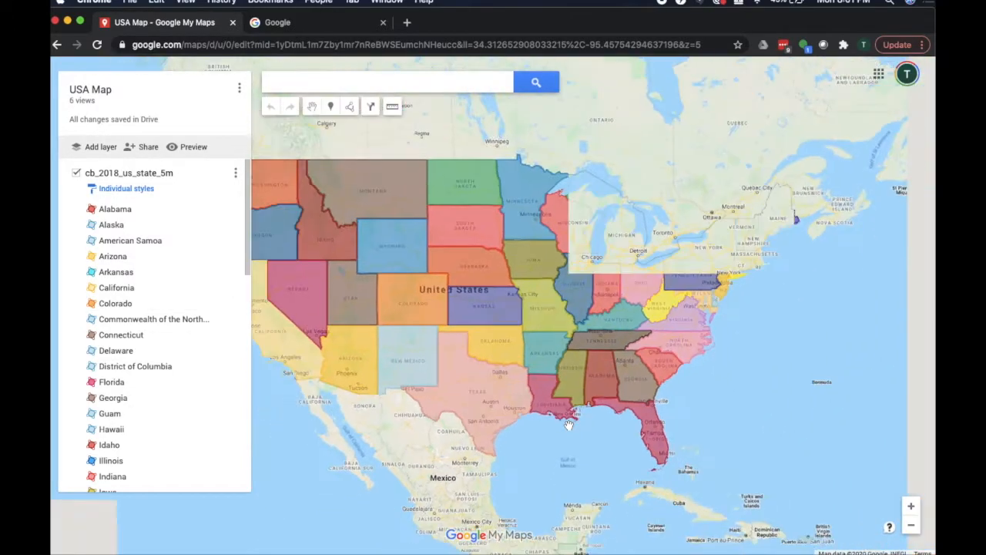
{"action": "scroll", "scroll_direction": "down", "scroll_amount": 3}
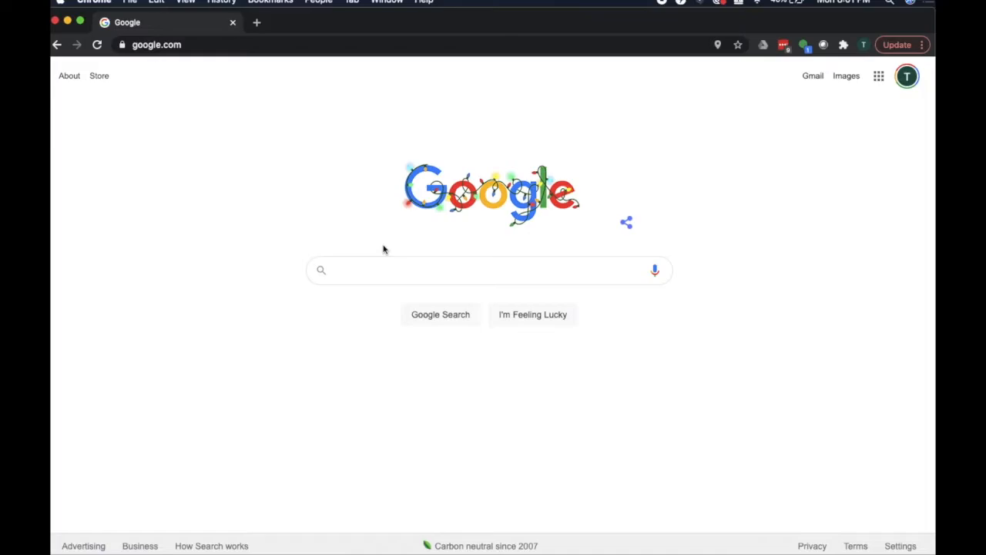
{"action": "type", "text": "cartographic boundary files -"}
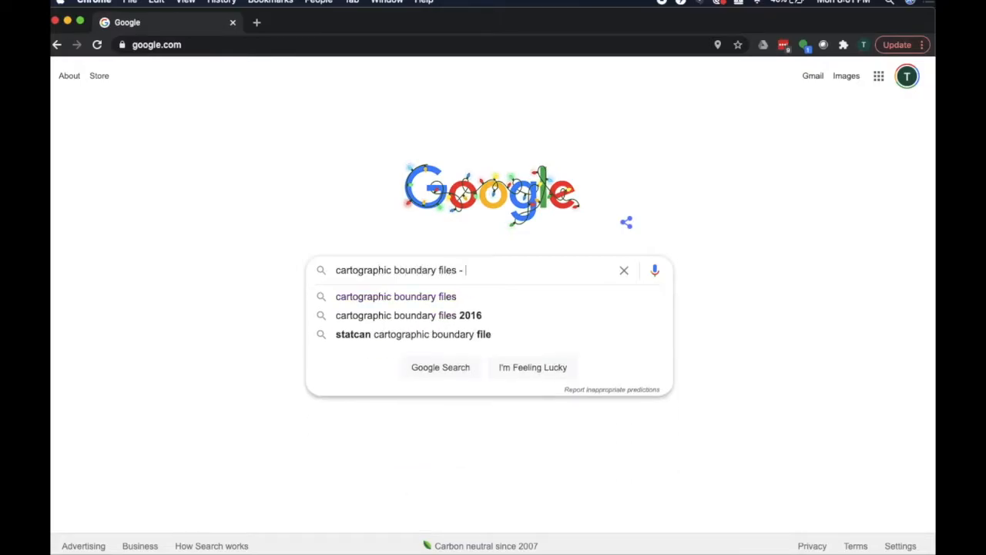
{"action": "type", "text": "kml"}
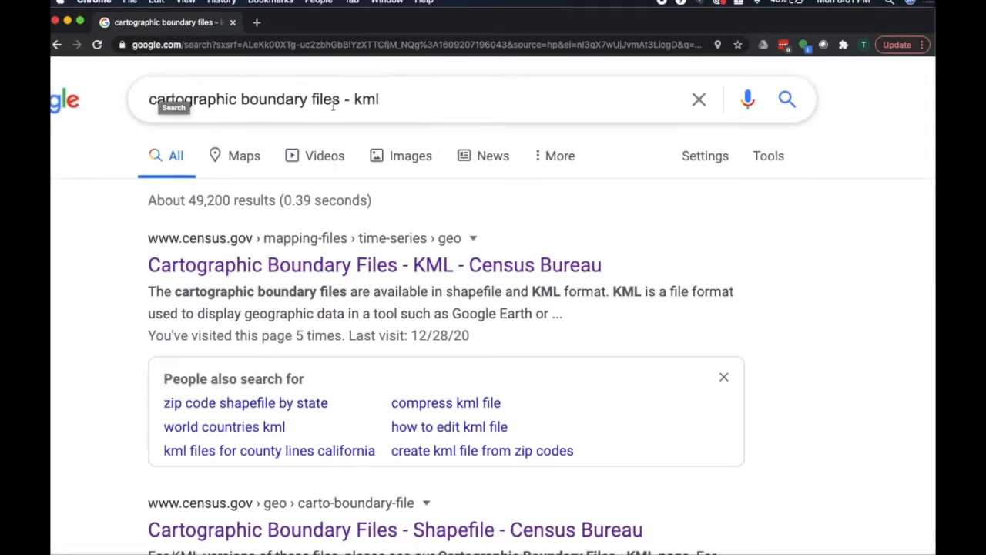
{"action": "triple_click", "coordinate": [262, 98]}
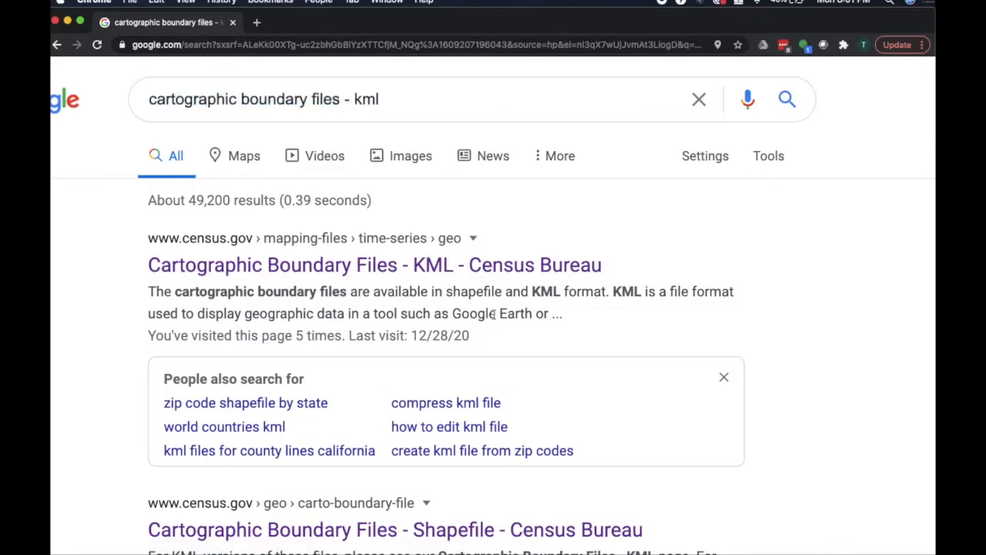
{"action": "scroll", "scroll_direction": "down", "scroll_amount": 3}
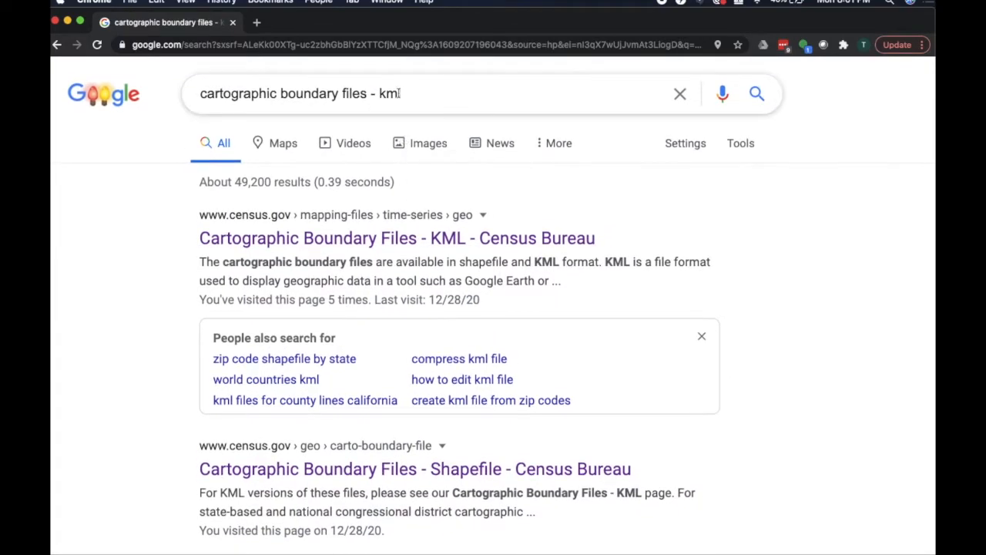
{"action": "left_click", "coordinate": [416, 93]}
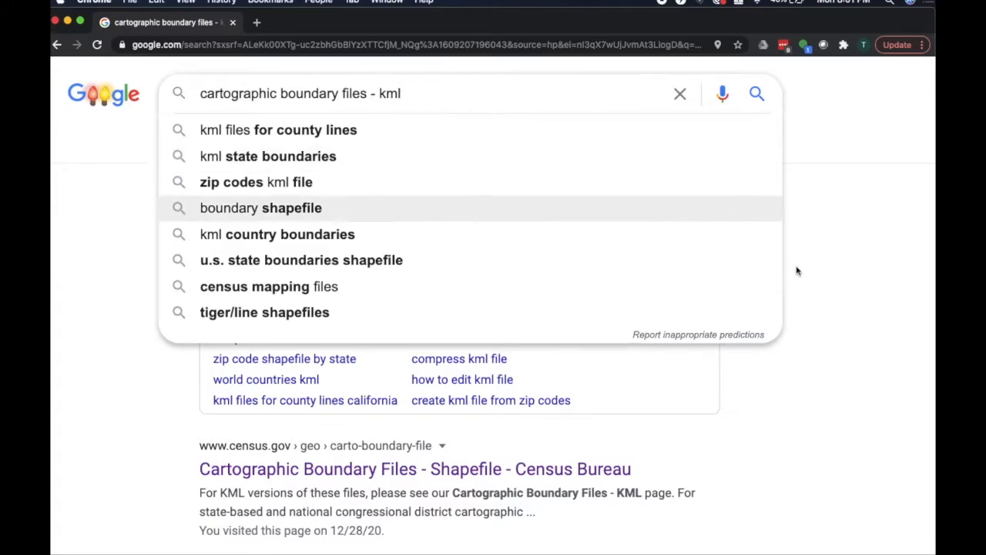
{"action": "mouse_move", "coordinate": [347, 93]}
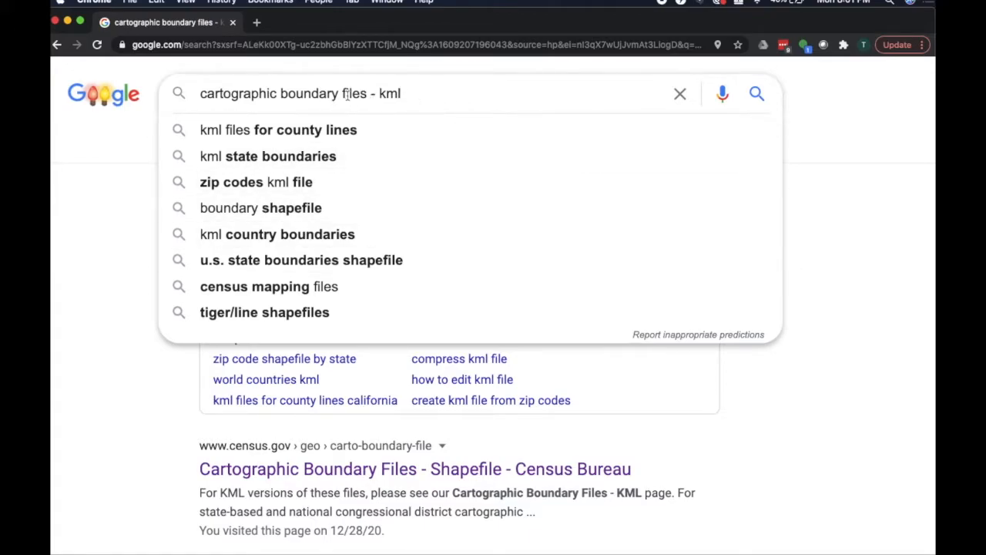
{"action": "double_click", "coordinate": [283, 94]}
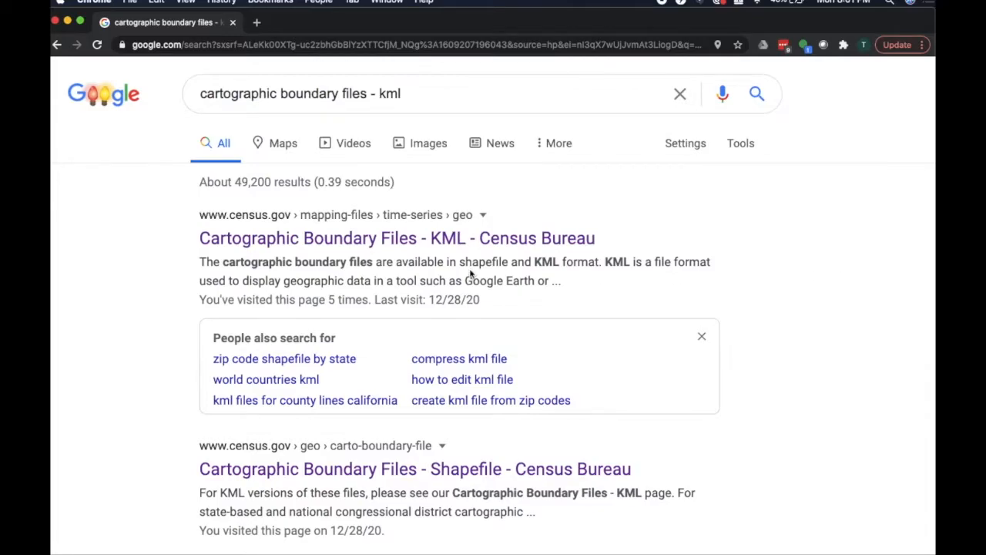
{"action": "scroll", "scroll_direction": "down", "scroll_amount": 3}
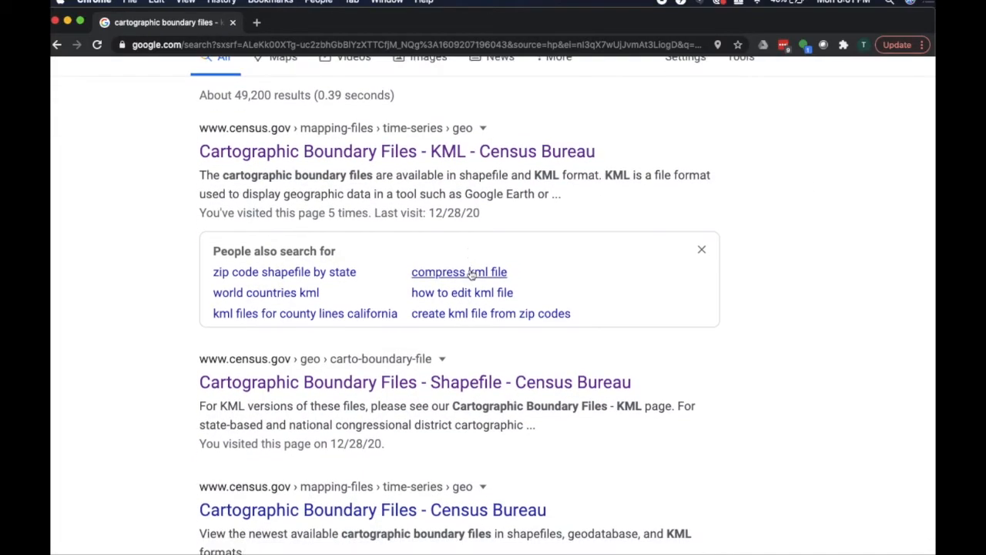
{"action": "scroll", "scroll_direction": "down", "scroll_amount": 3}
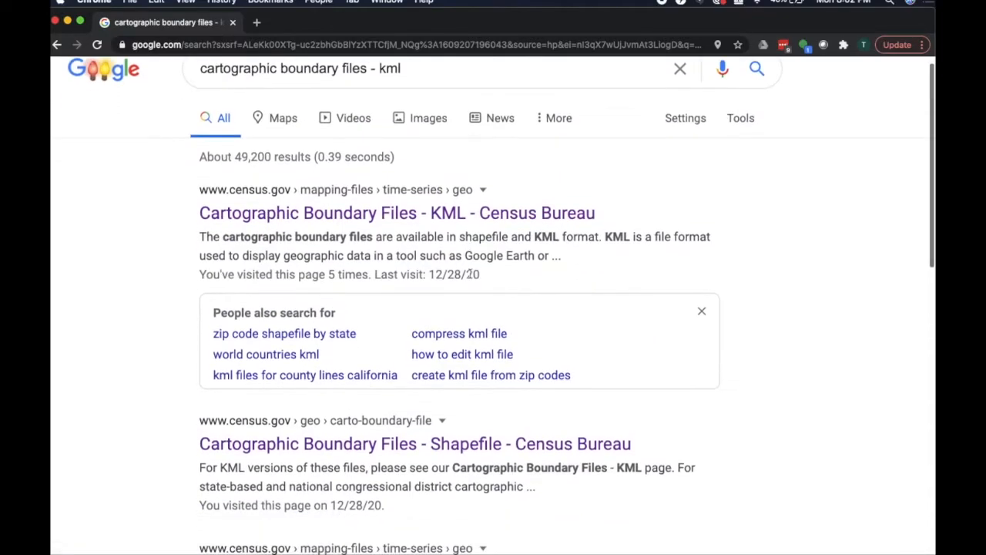
{"action": "scroll", "scroll_direction": "down", "scroll_amount": 3}
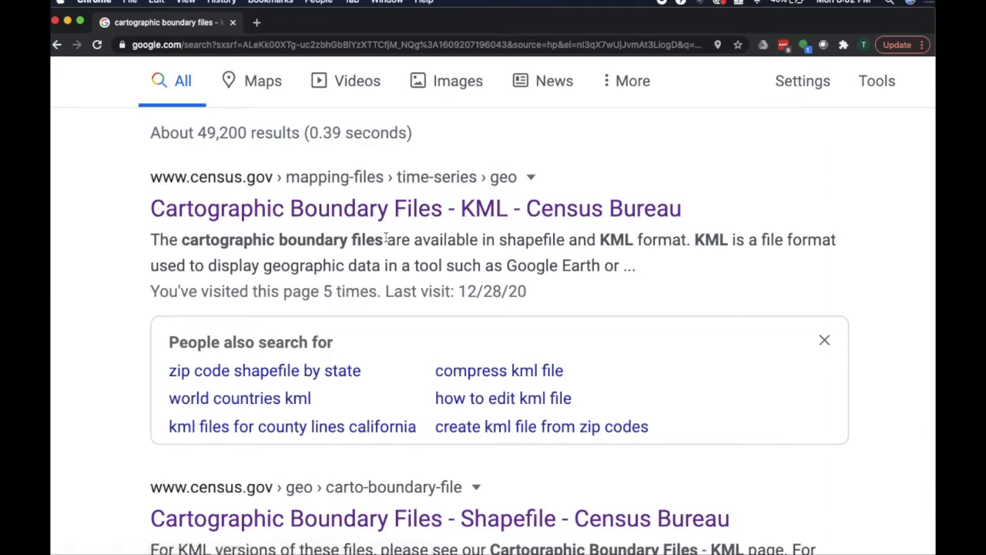
{"action": "scroll", "scroll_direction": "down", "scroll_amount": 3}
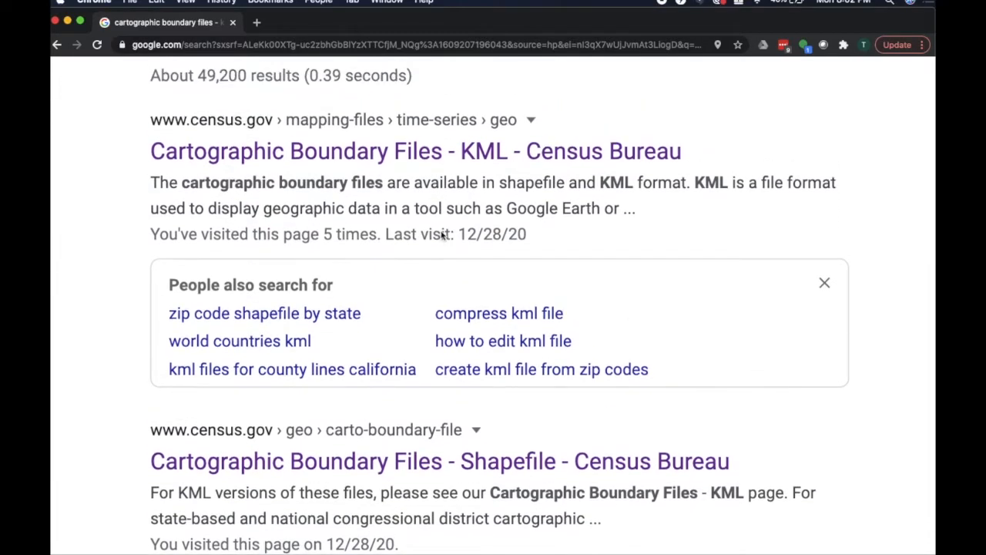
{"action": "scroll", "scroll_direction": "down", "scroll_amount": 3}
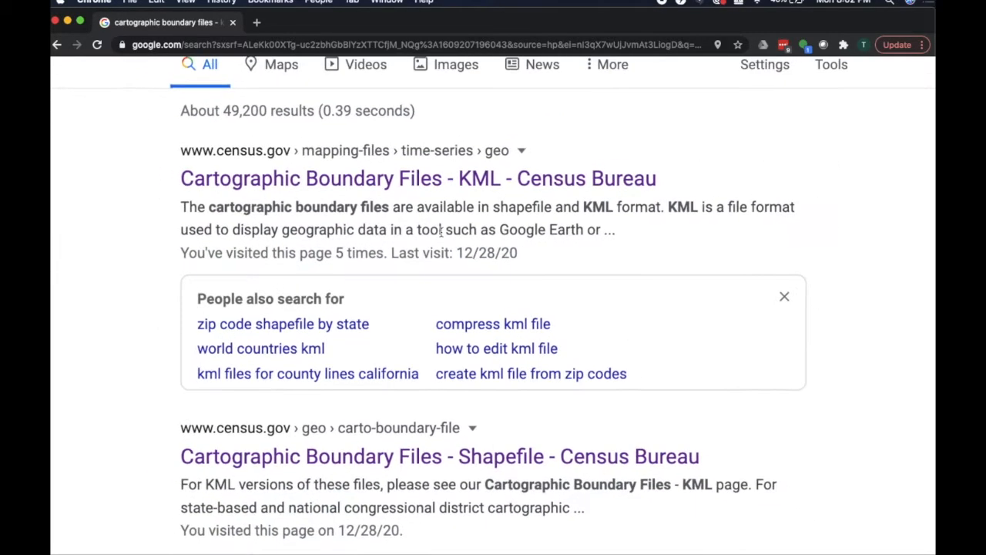
{"action": "scroll", "scroll_direction": "down", "scroll_amount": 3}
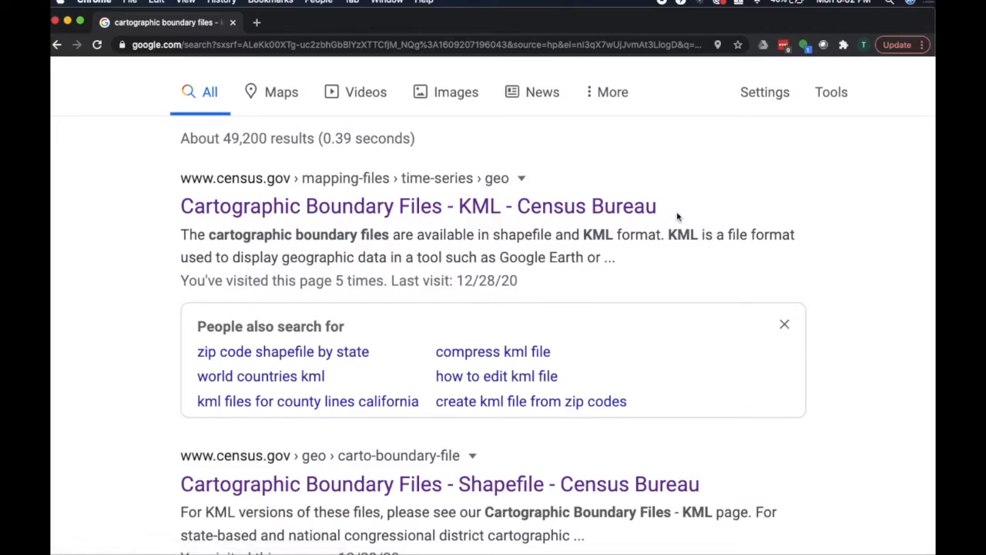
{"action": "left_click_drag", "start_coordinate": [307, 206], "coordinate": [657, 205]}
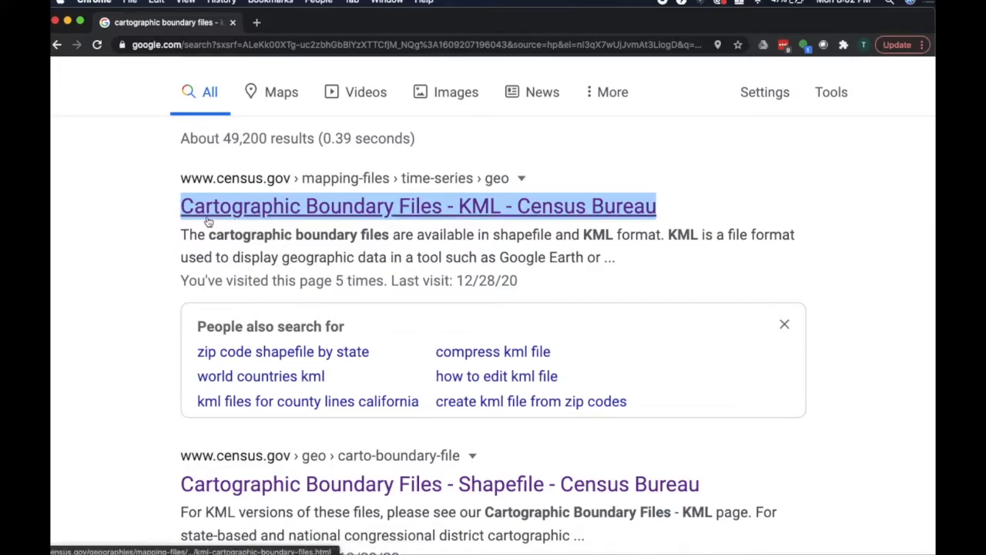
{"action": "mouse_move", "coordinate": [497, 216]}
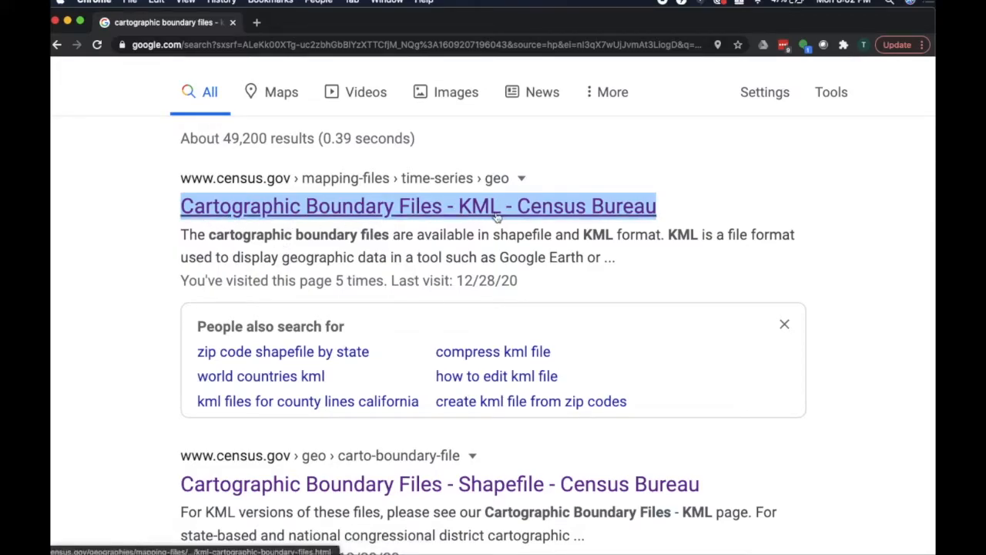
- Open the Census Bureau KML cartographic boundary files page
{"action": "left_click", "coordinate": [418, 206]}
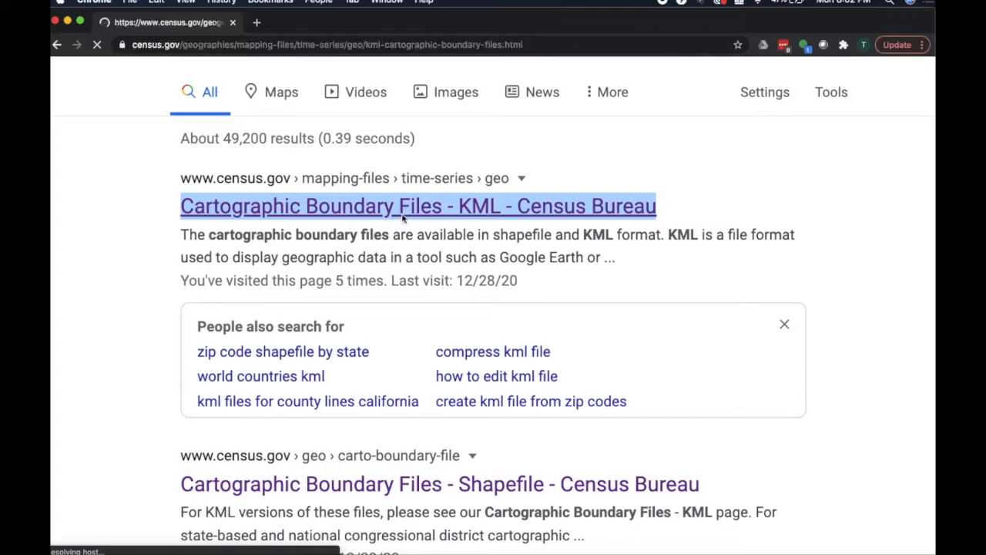
{"action": "left_click", "coordinate": [418, 206]}
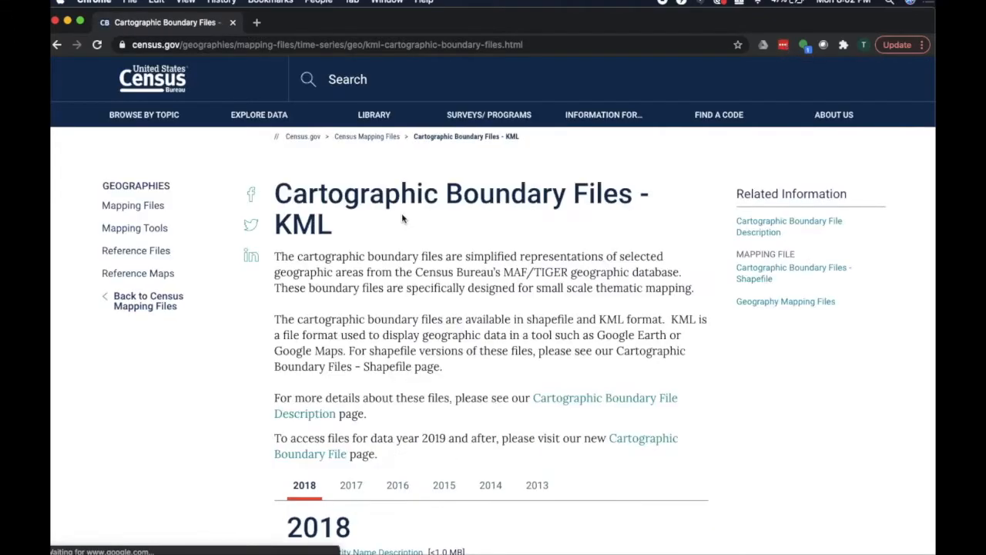
{"action": "scroll", "scroll_direction": "down", "scroll_amount": 3}
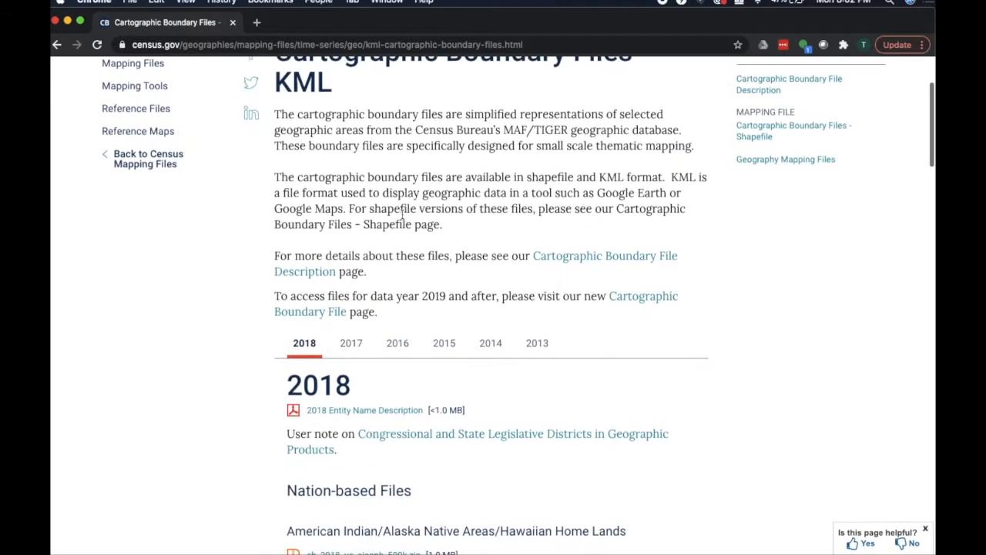
{"action": "scroll", "scroll_direction": "down", "scroll_amount": 3}
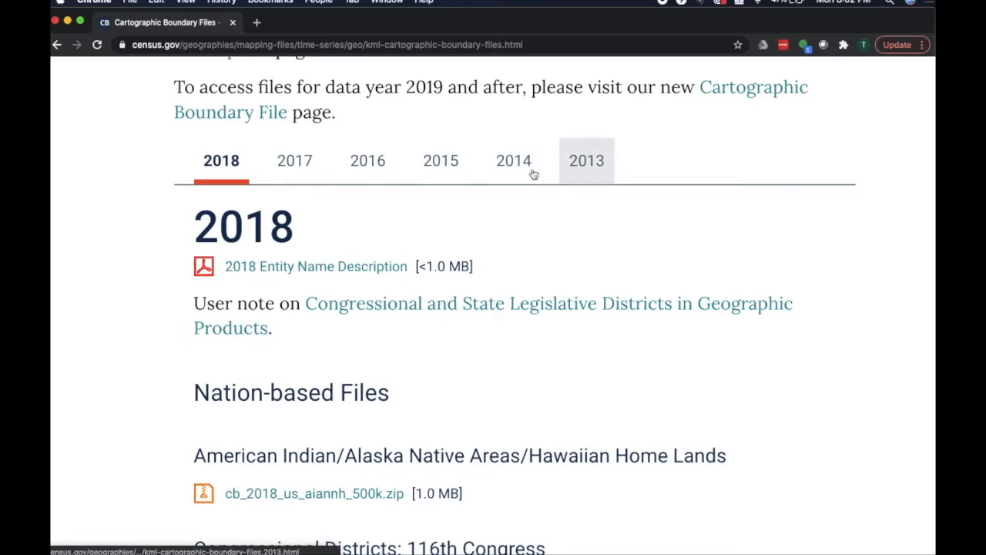
{"action": "mouse_move", "coordinate": [586, 173]}
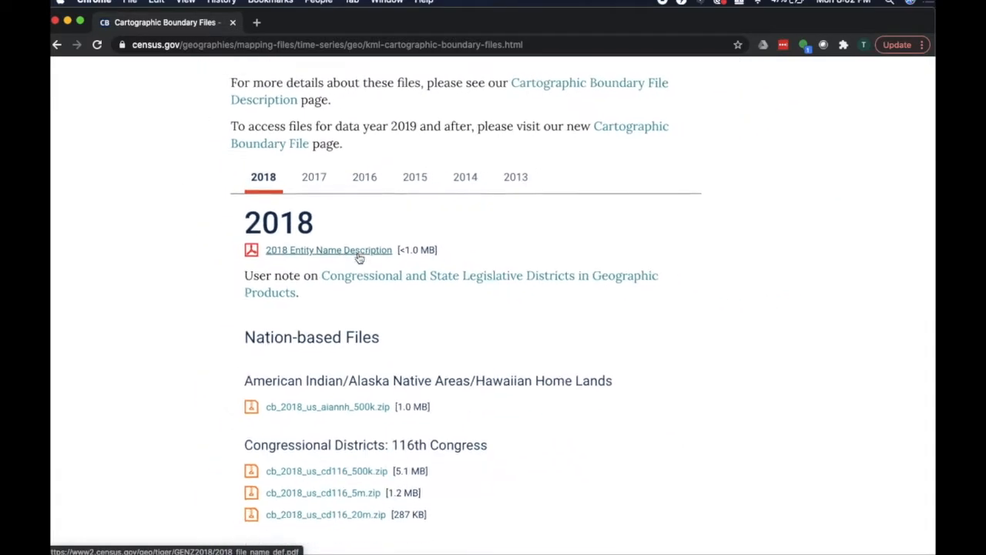
- Download cb_2018_us_state_5m.zip from the States section and reveal it in Finder
{"action": "scroll", "scroll_direction": "down", "scroll_amount": 3}
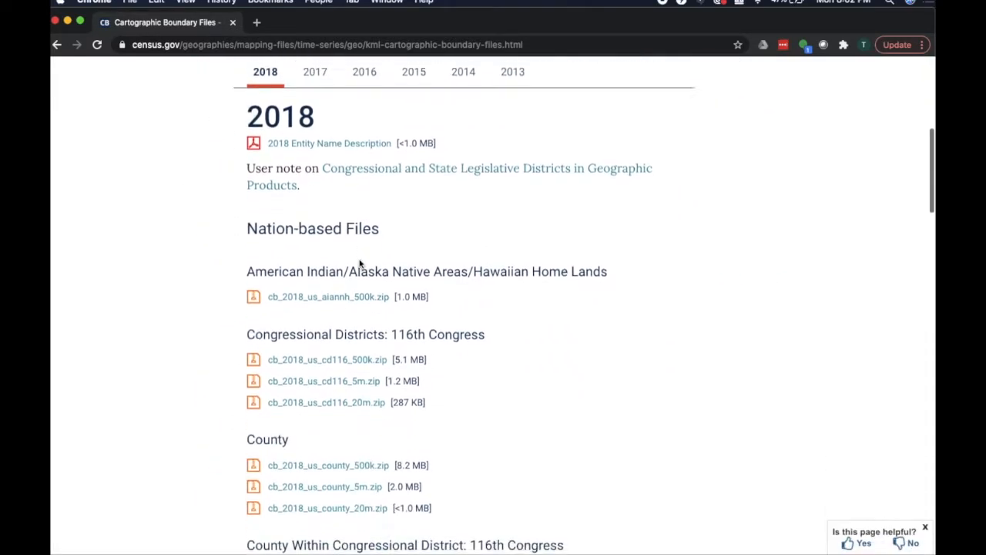
{"action": "scroll", "scroll_direction": "down", "scroll_amount": 3}
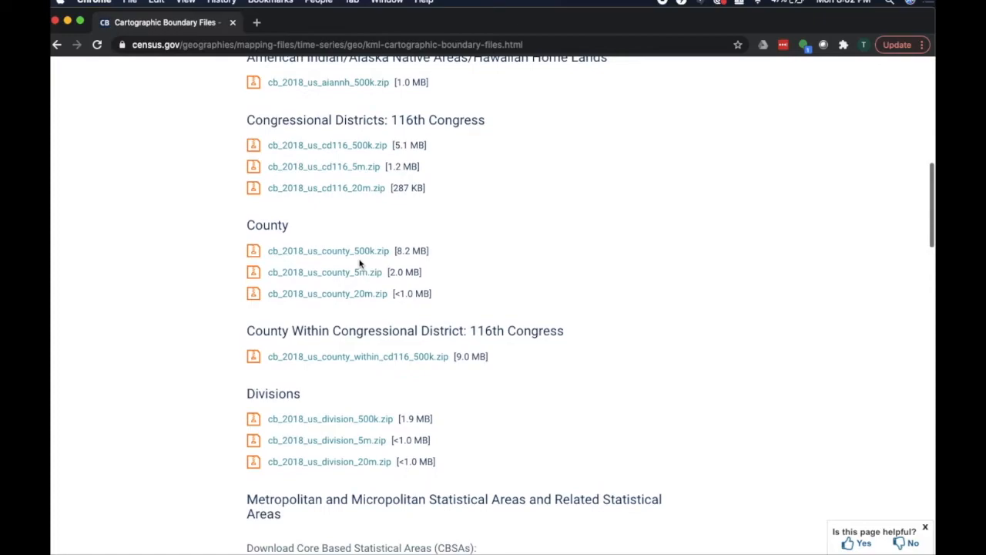
{"action": "scroll", "scroll_direction": "down", "scroll_amount": 3}
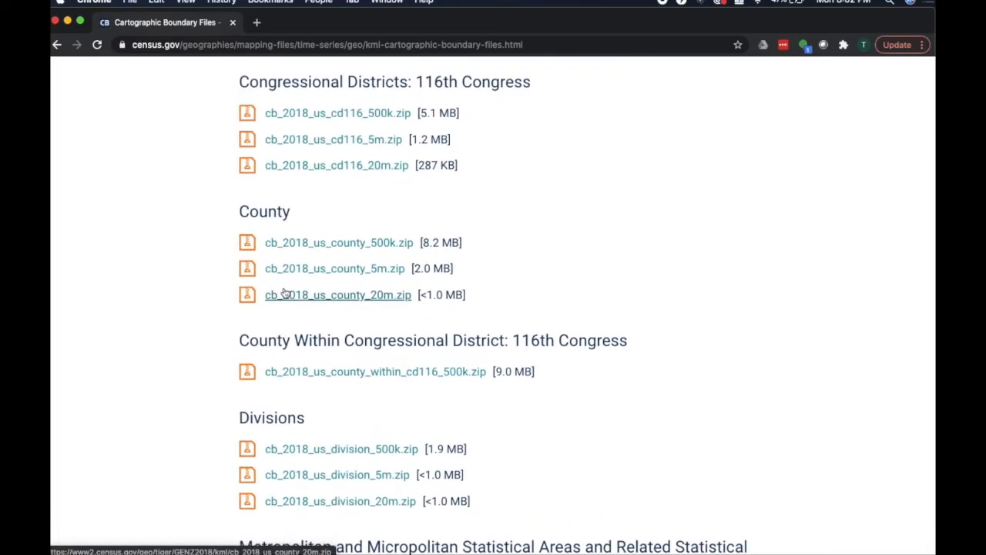
{"action": "scroll", "scroll_direction": "down", "scroll_amount": 3}
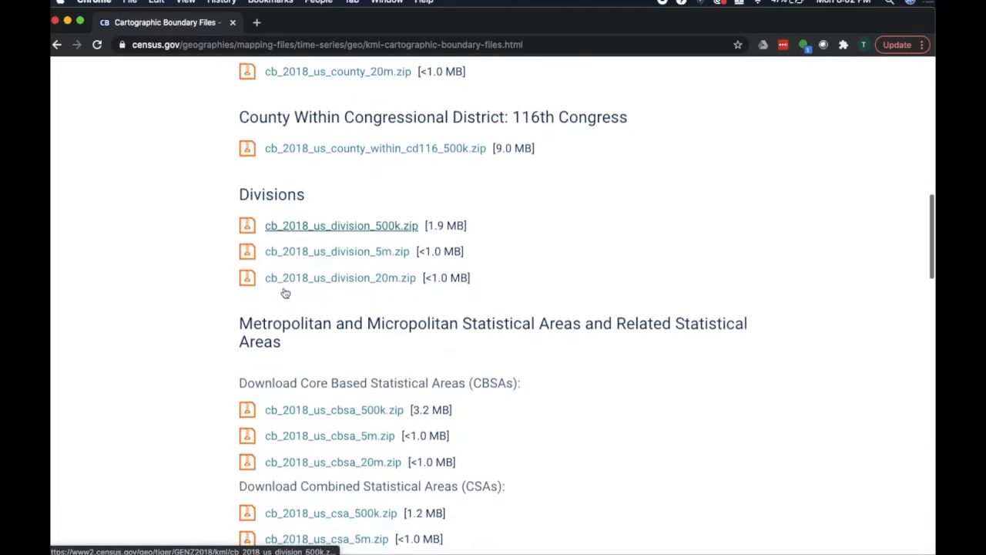
{"action": "scroll", "scroll_direction": "down", "scroll_amount": 3}
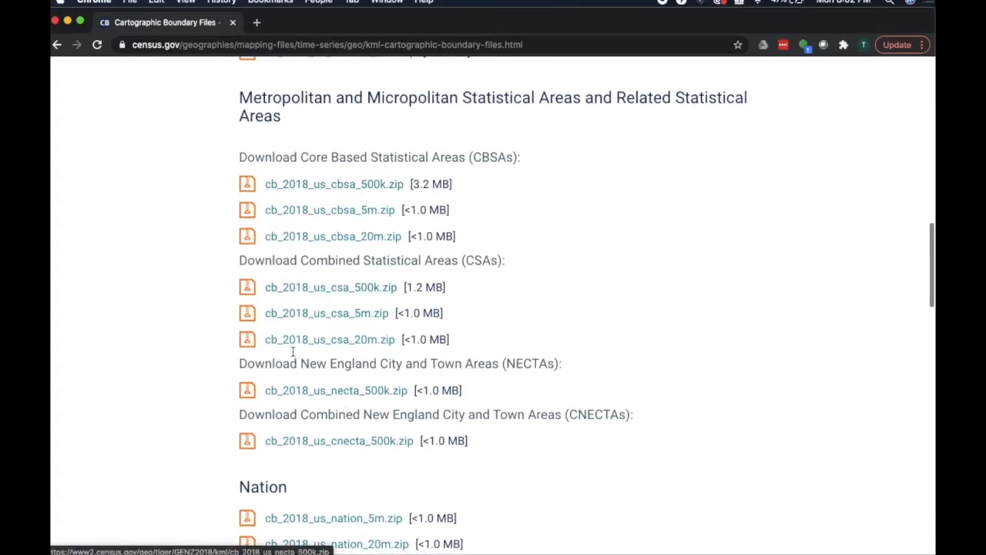
{"action": "scroll", "scroll_direction": "down", "scroll_amount": 3}
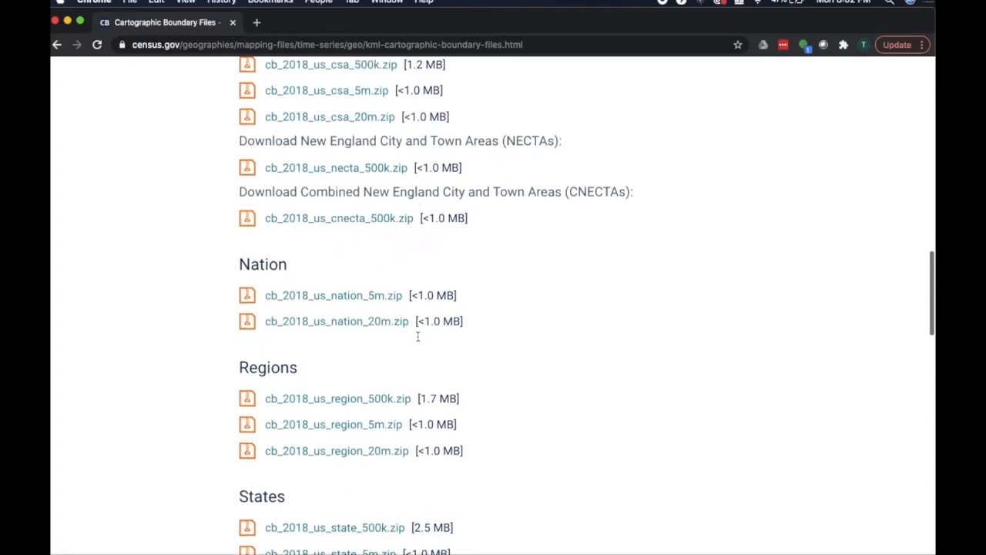
{"action": "scroll", "scroll_direction": "down", "scroll_amount": 3}
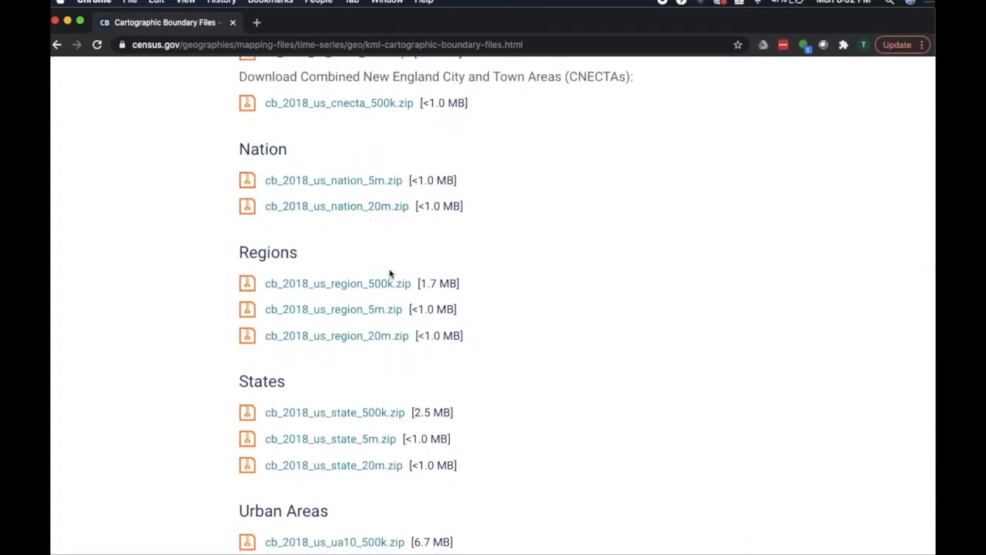
{"action": "scroll", "scroll_direction": "down", "scroll_amount": 3}
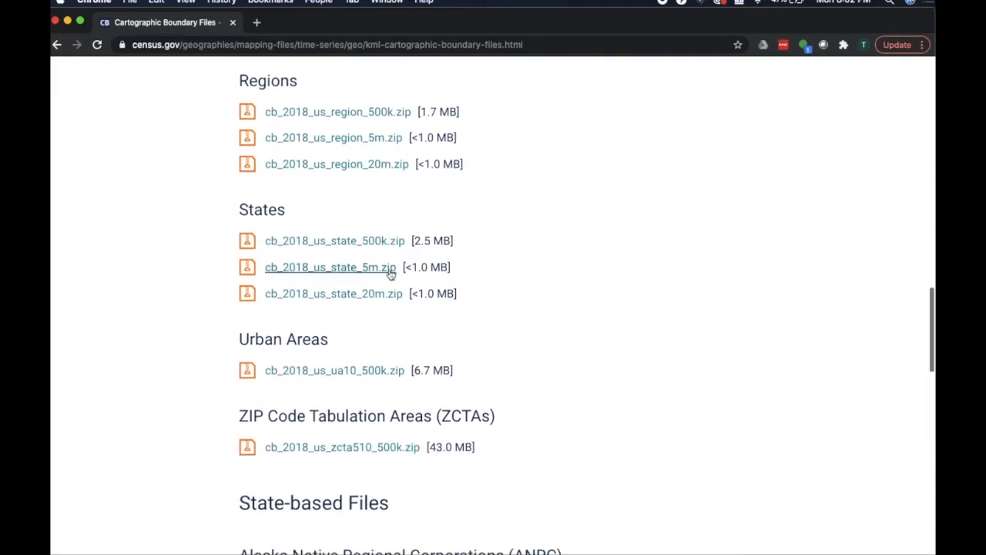
{"action": "scroll", "scroll_direction": "down", "scroll_amount": 3}
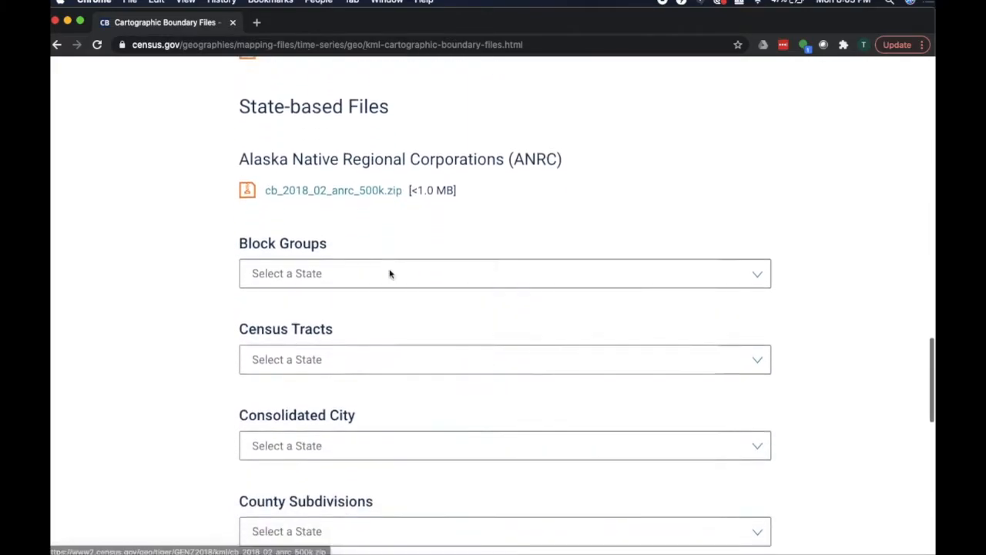
{"action": "scroll", "scroll_direction": "down", "scroll_amount": 3}
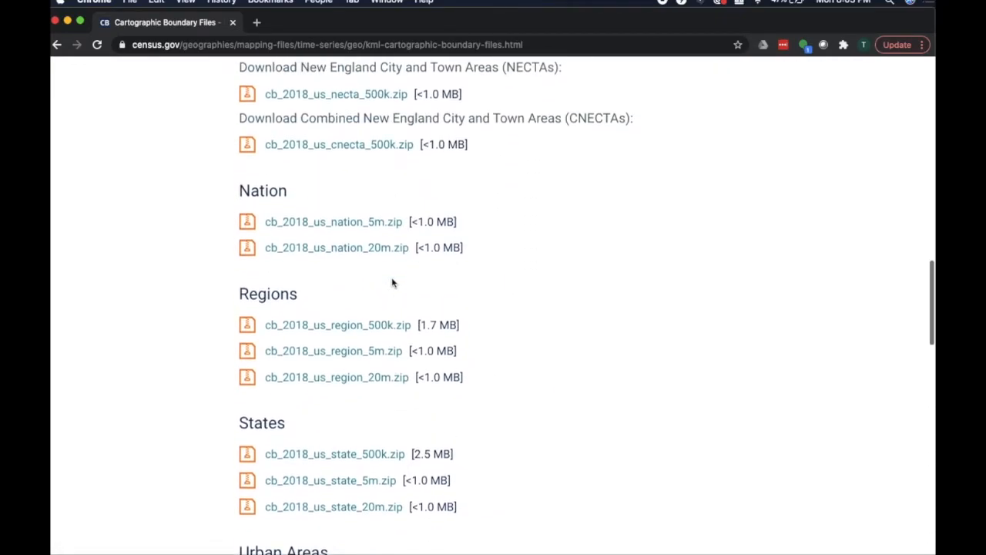
{"action": "scroll", "scroll_direction": "down", "scroll_amount": 3}
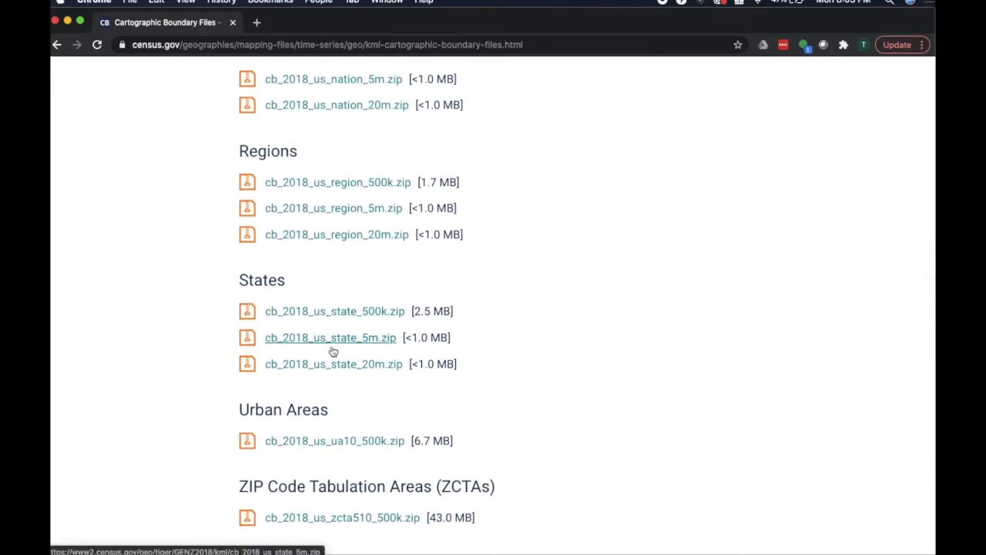
{"action": "scroll", "scroll_direction": "down", "scroll_amount": 3}
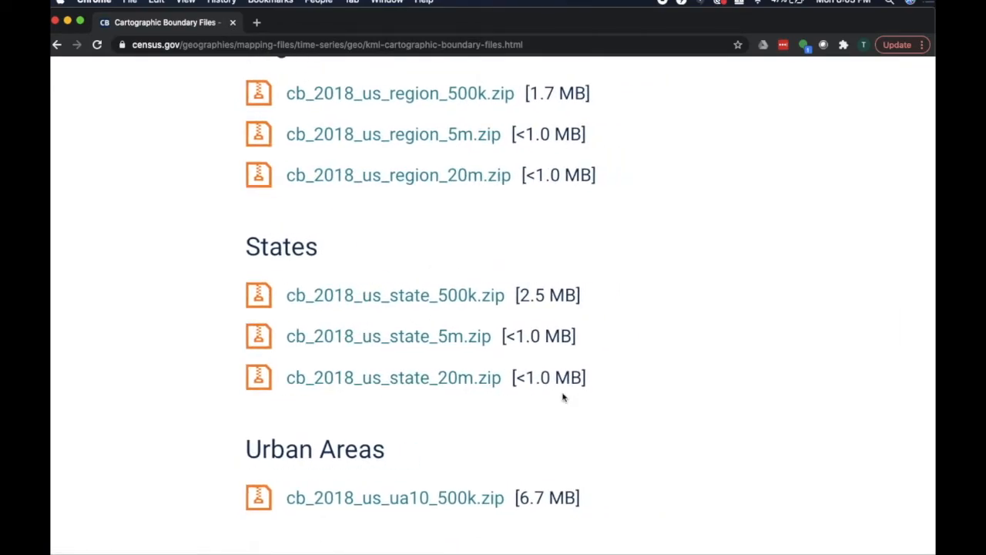
{"action": "scroll", "scroll_direction": "down", "scroll_amount": 3}
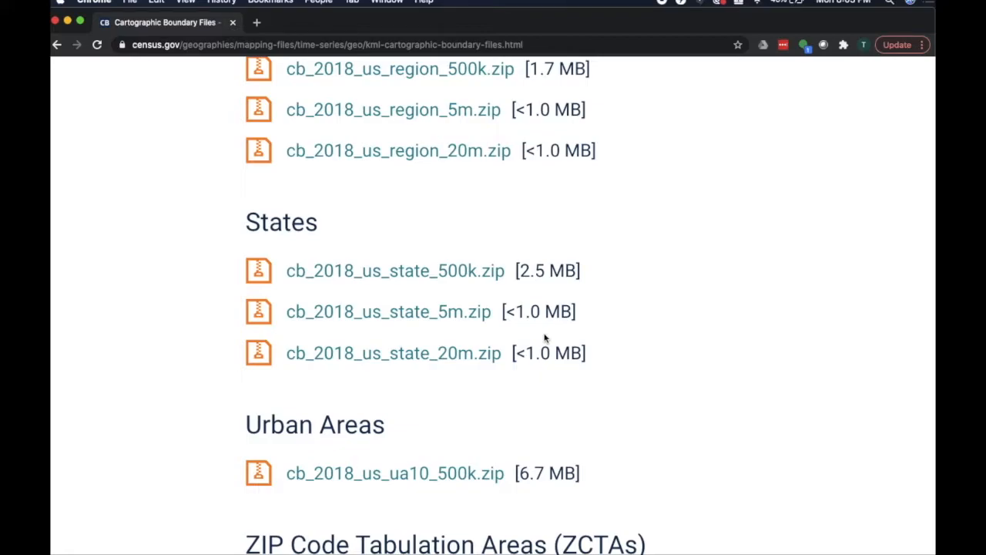
{"action": "mouse_move", "coordinate": [532, 304]}
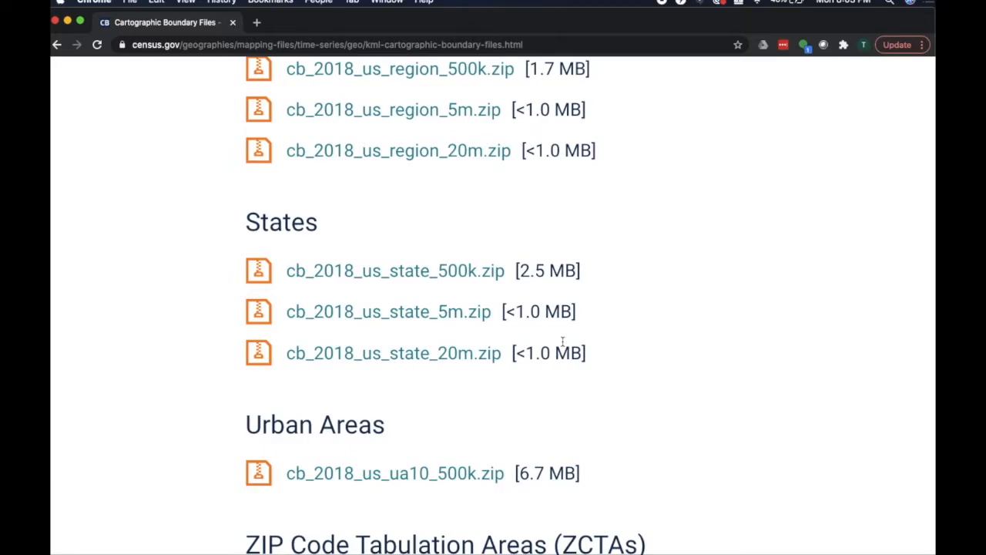
{"action": "mouse_move", "coordinate": [528, 332]}
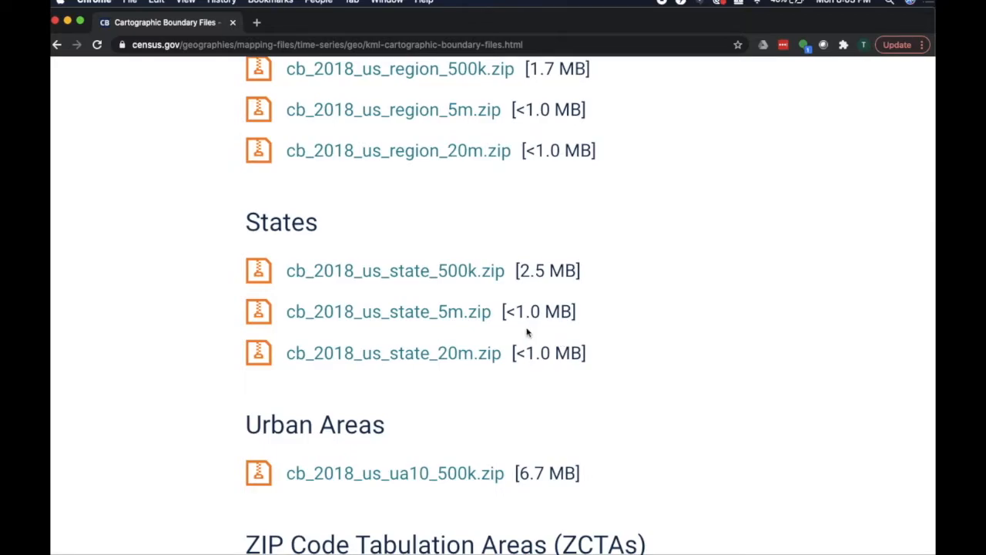
{"action": "mouse_move", "coordinate": [515, 324]}
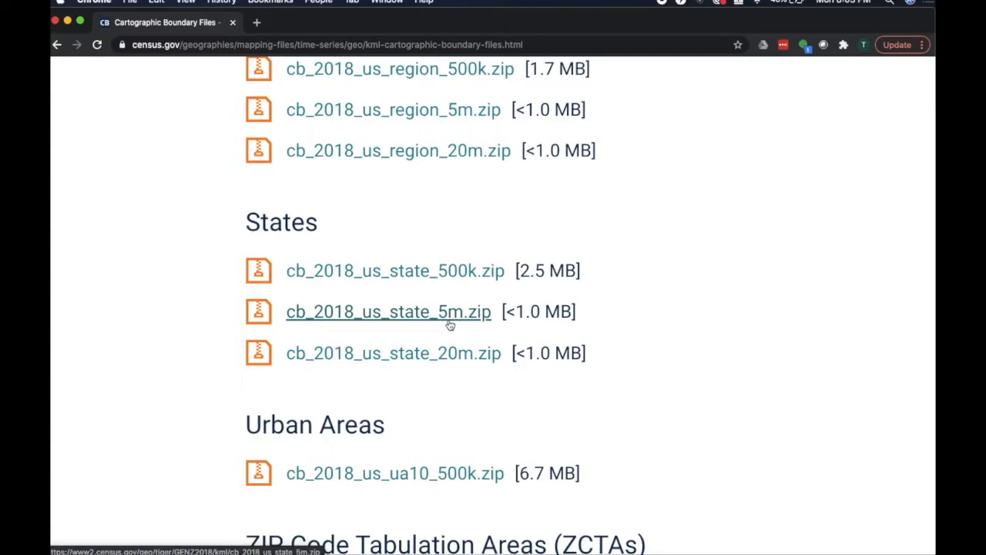
{"action": "mouse_move", "coordinate": [455, 318]}
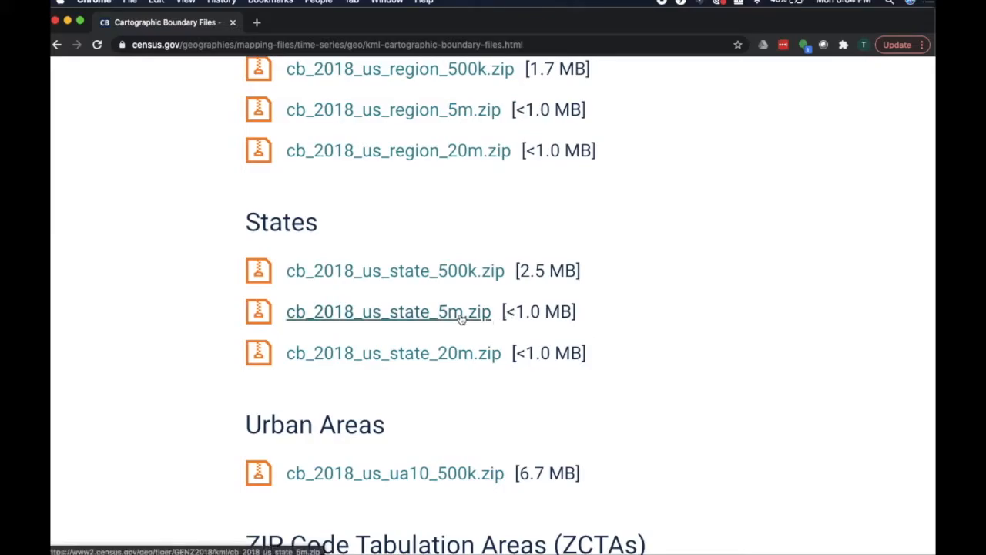
{"action": "left_click", "coordinate": [387, 311]}
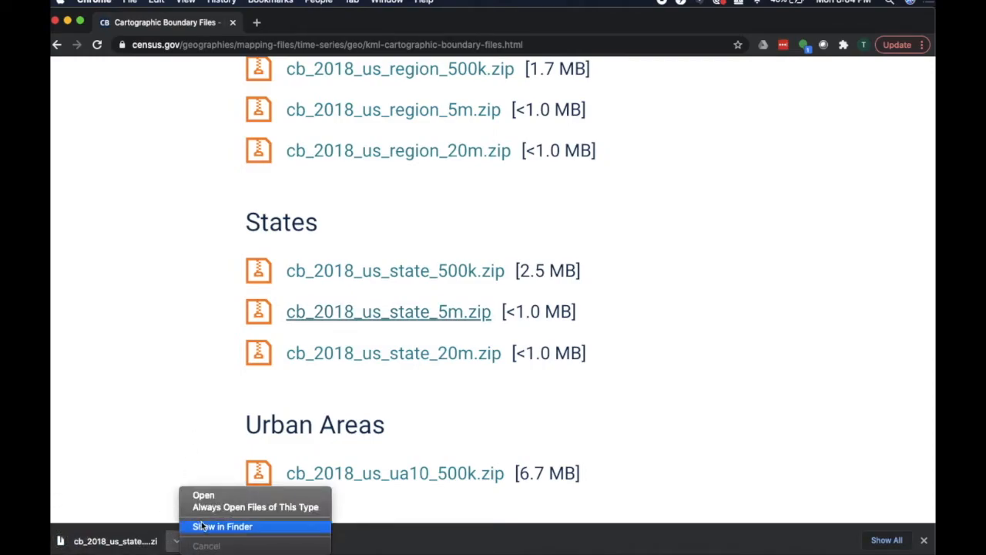
{"action": "left_click", "coordinate": [222, 526]}
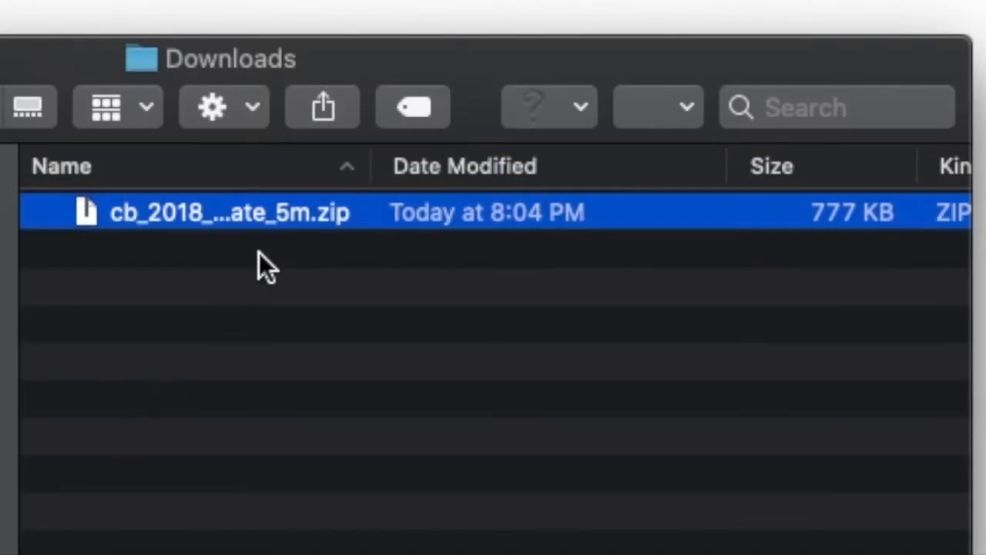
{"action": "mouse_move", "coordinate": [624, 305]}
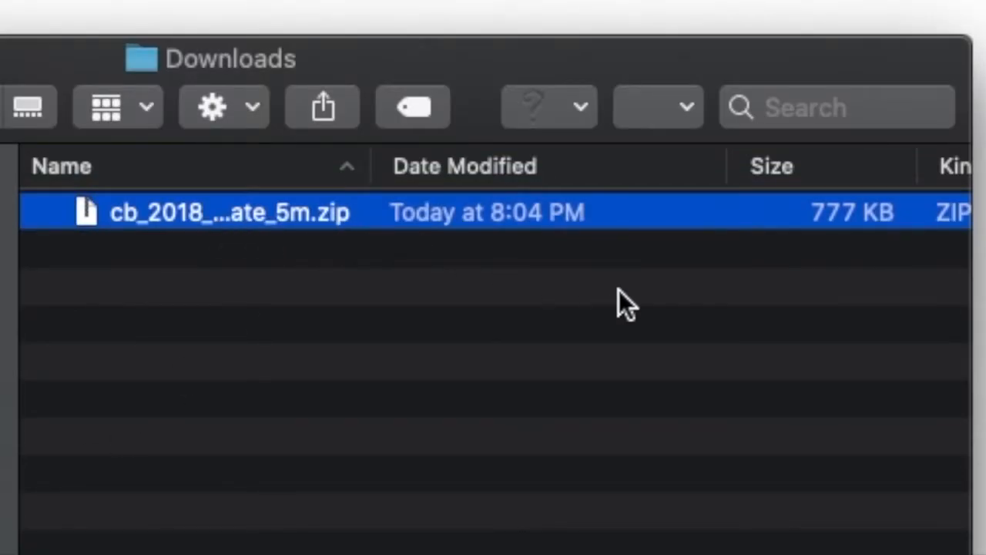
{"action": "mouse_move", "coordinate": [266, 219]}
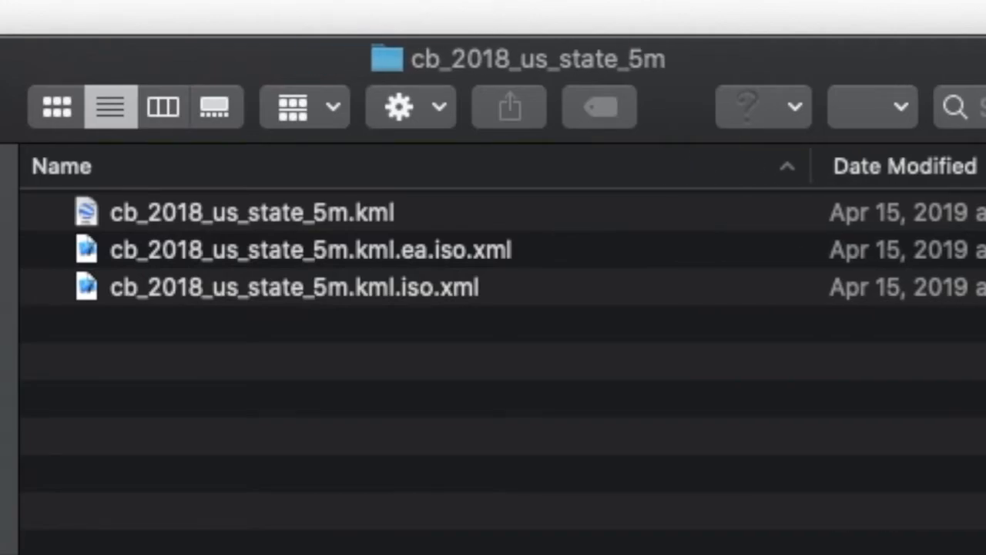
- Select cb_2018_us_state_5m.kml inside the extracted cb_2018_us_state_5m folder
{"action": "left_click", "coordinate": [252, 213]}
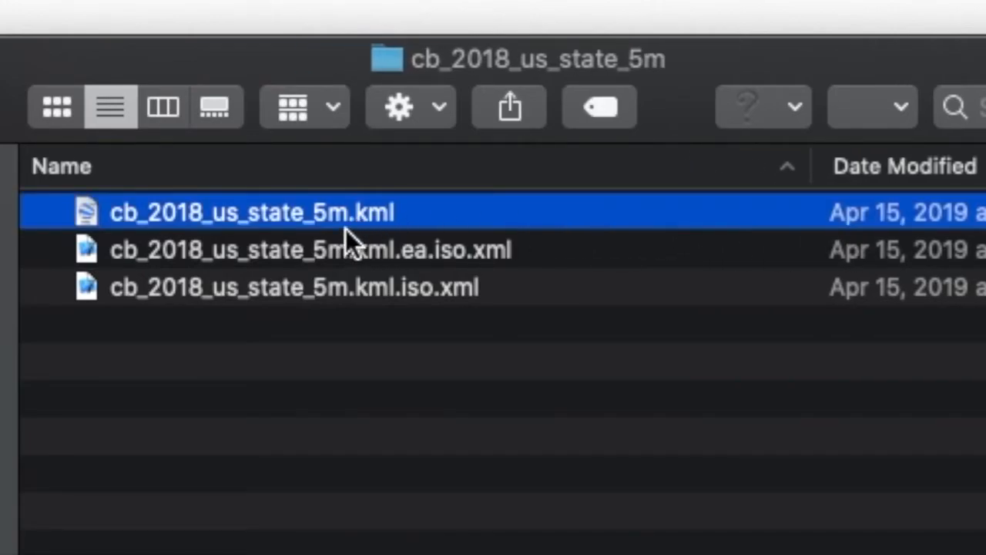
{"action": "mouse_move", "coordinate": [405, 254]}
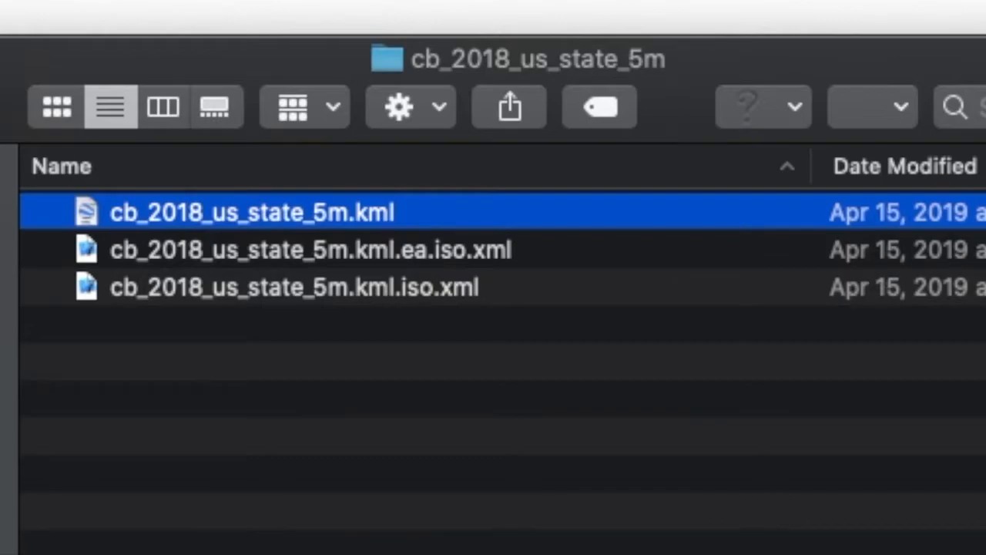
{"action": "mouse_move", "coordinate": [883, 355]}
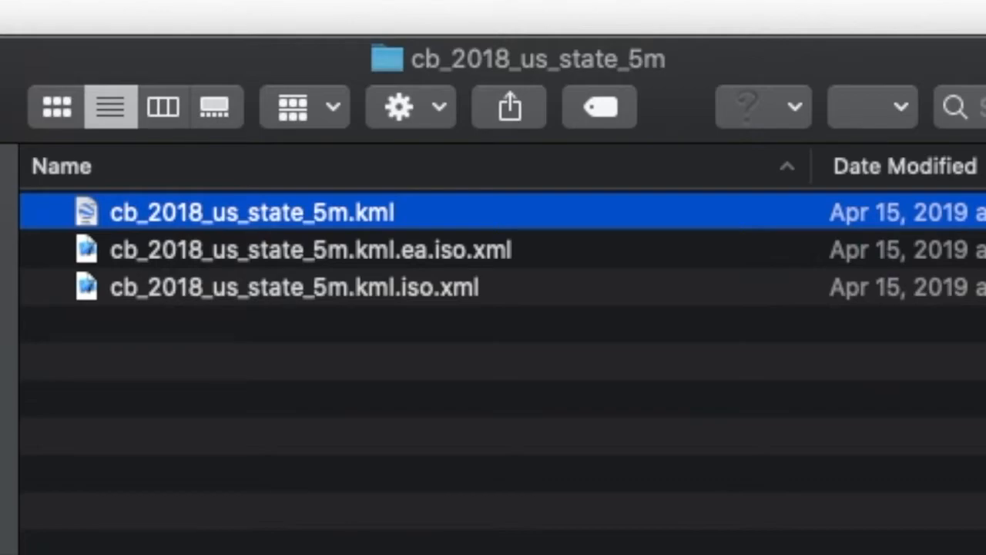
{"action": "mouse_move", "coordinate": [790, 393]}
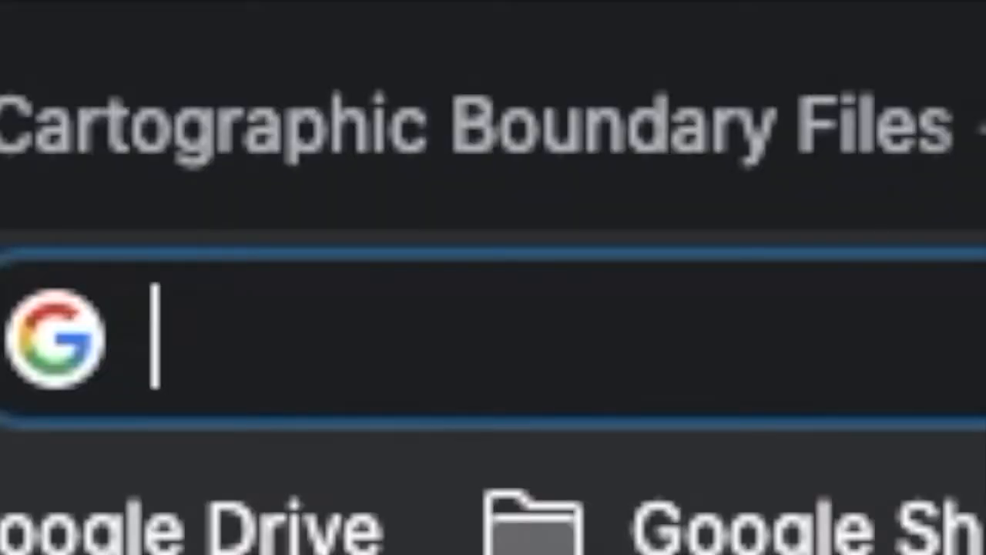
- Open Google My Maps from a 'my maps' search and create a new untitled map
{"action": "type", "text": "my maps"}
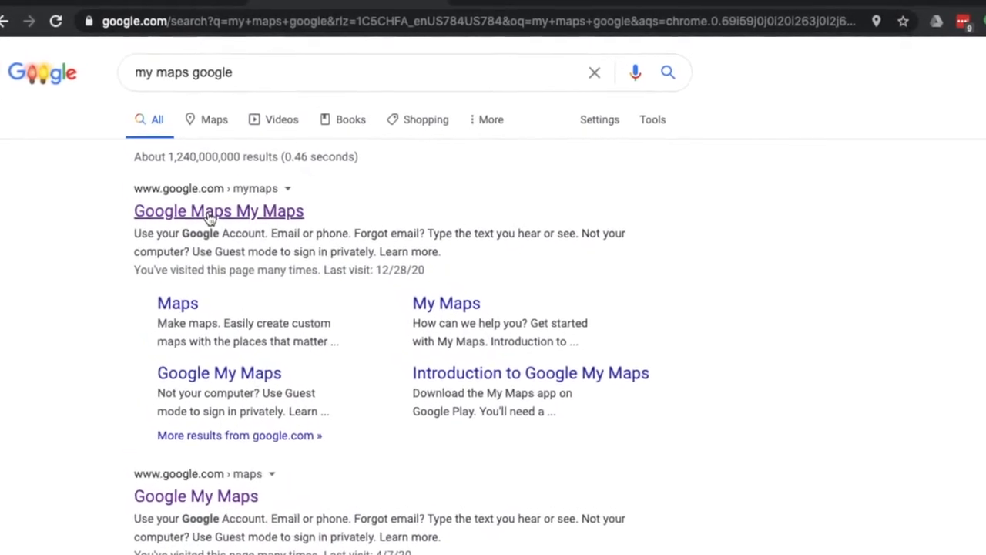
{"action": "left_click", "coordinate": [218, 211]}
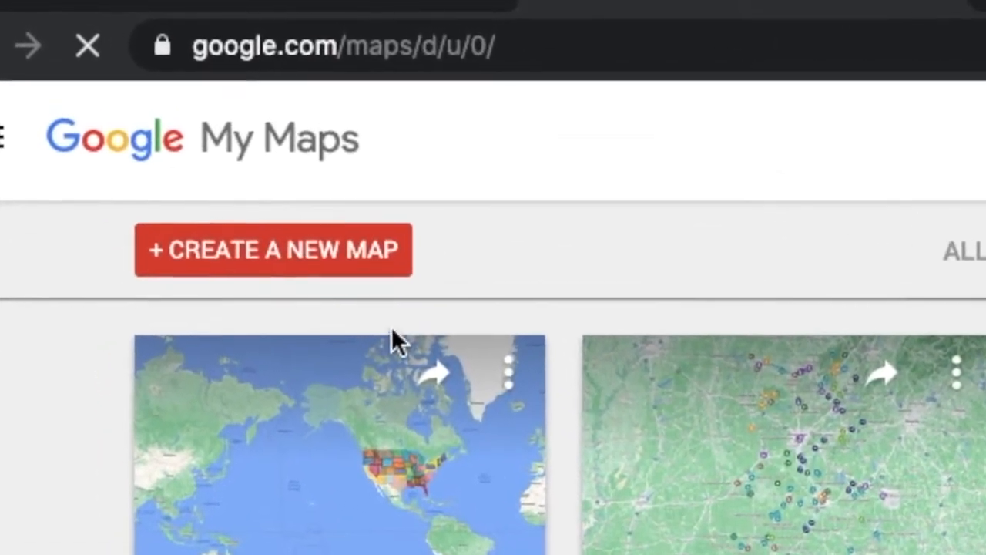
{"action": "left_click", "coordinate": [273, 249]}
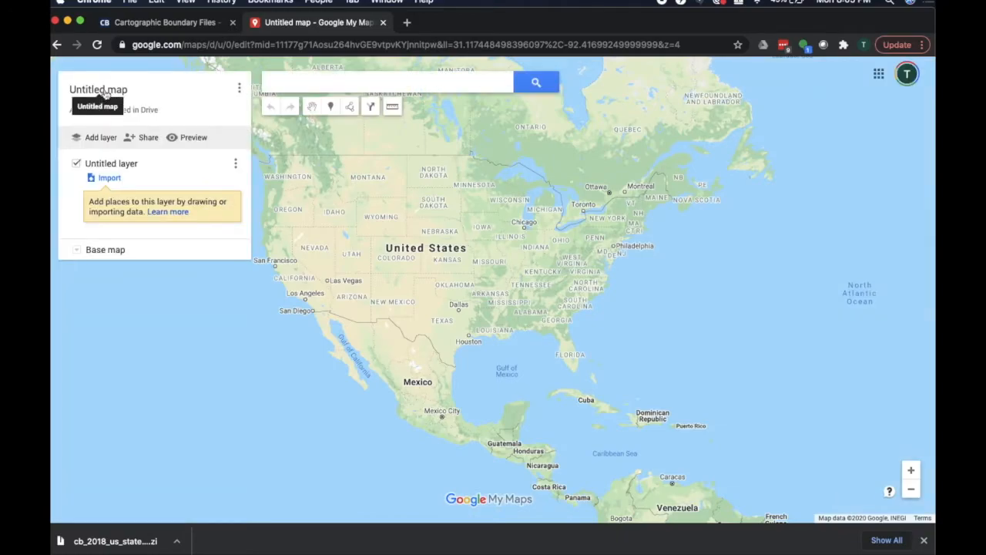
{"action": "left_click", "coordinate": [97, 90]}
{"action": "type", "text": "U"}
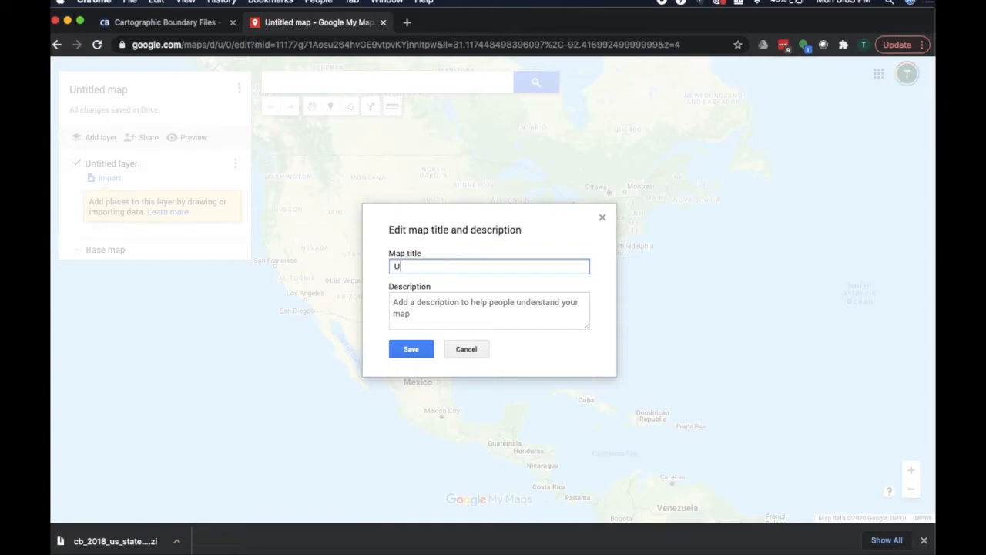
- Title the map 'United States of America Map', save it, and start a layer import
{"action": "type", "text": "nited States"}
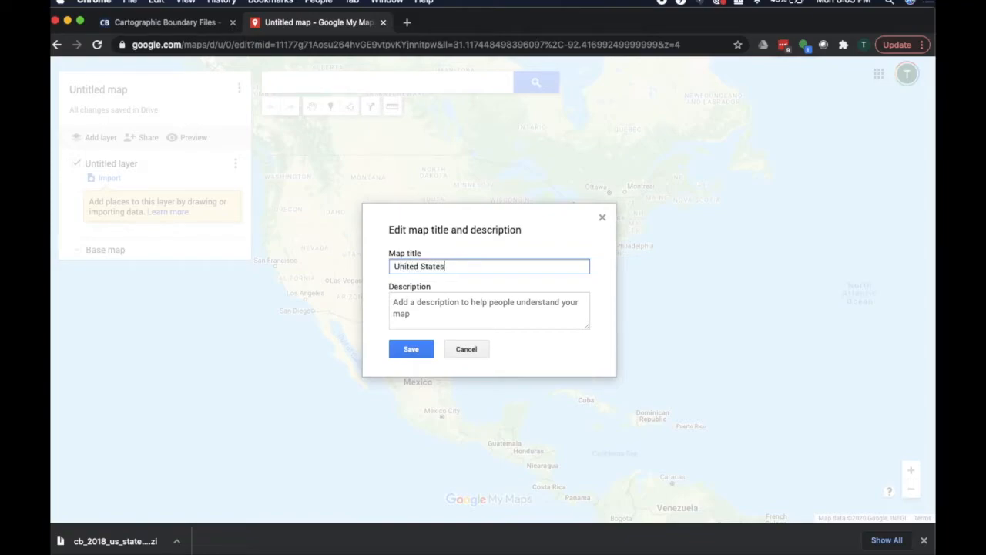
{"action": "type", "text": "of America"}
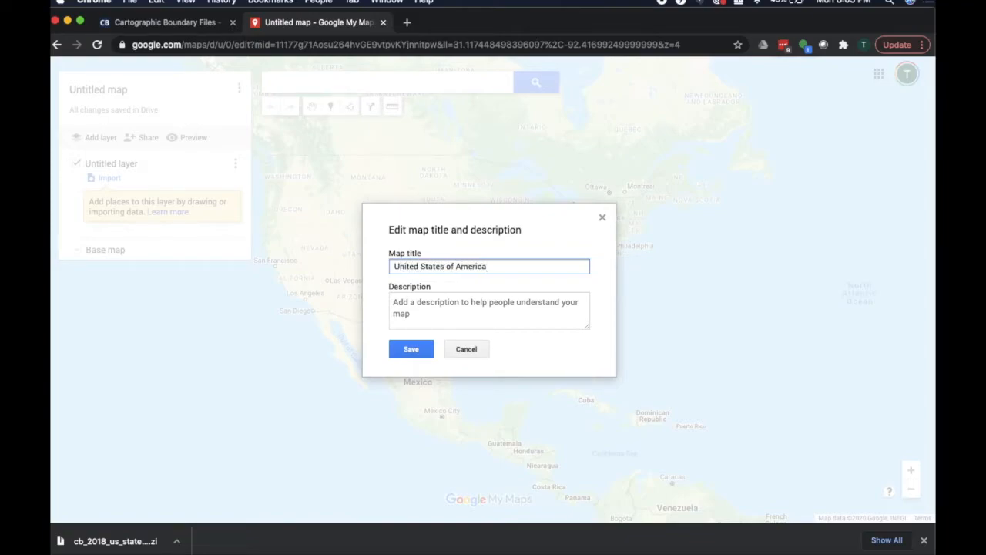
{"action": "left_click", "coordinate": [411, 348]}
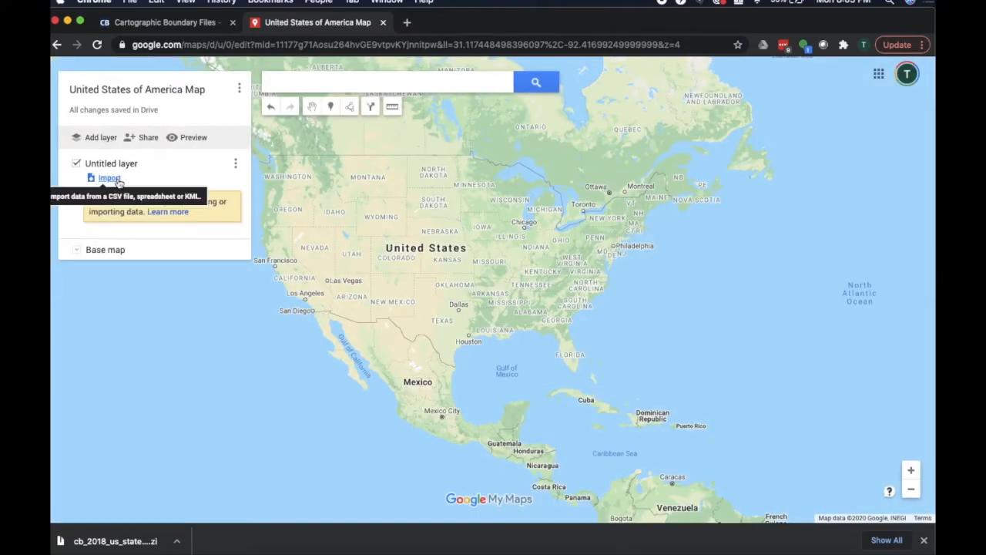
{"action": "left_click", "coordinate": [109, 178]}
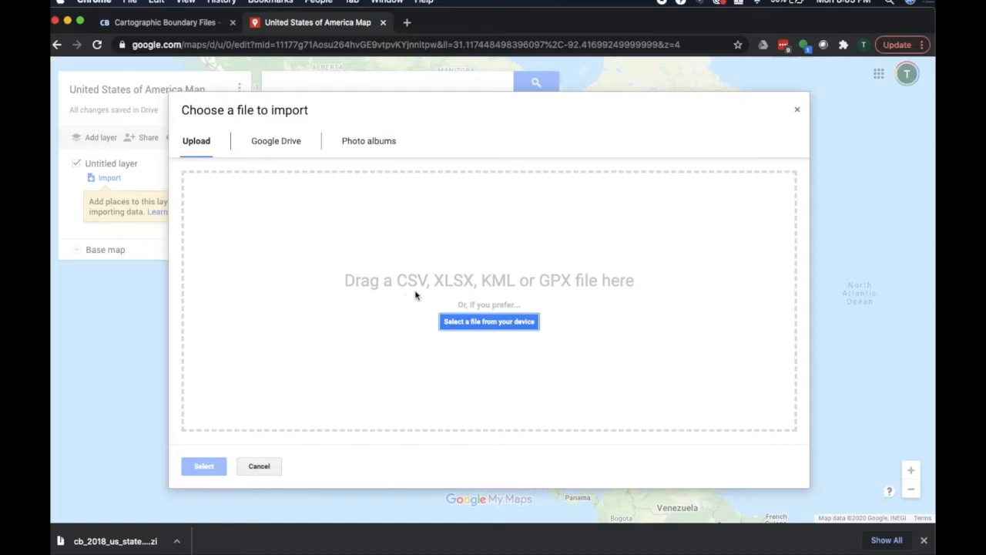
{"action": "mouse_move", "coordinate": [506, 293]}
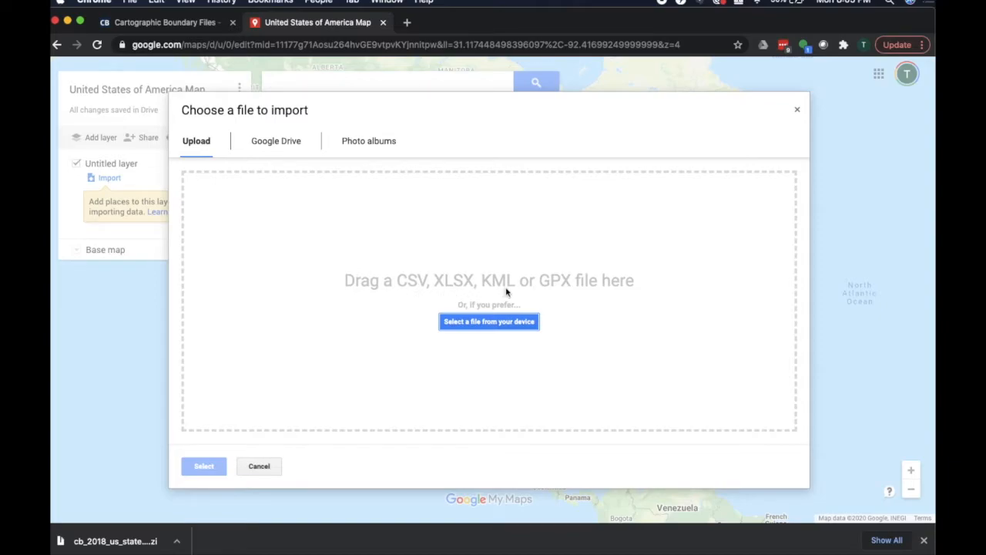
{"action": "mouse_move", "coordinate": [494, 290]}
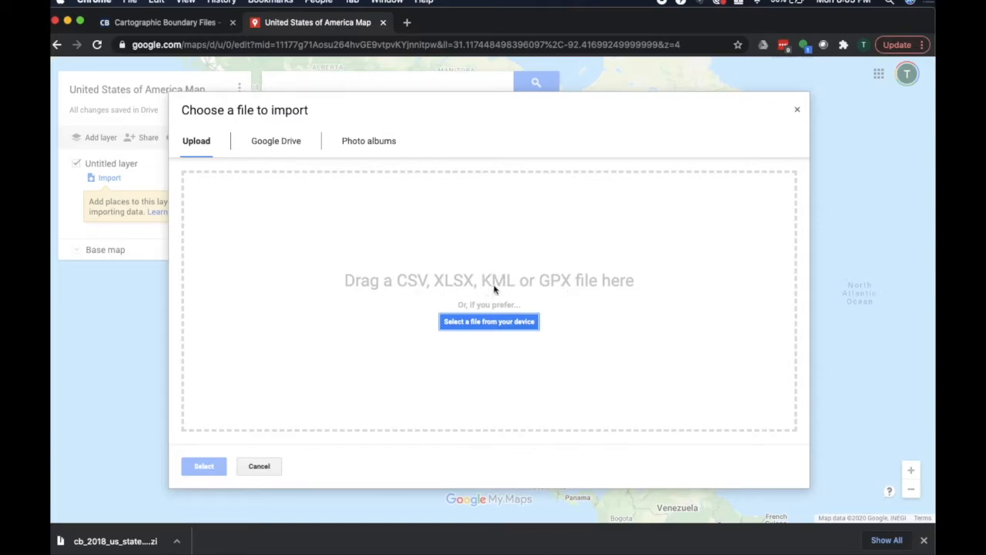
{"action": "mouse_move", "coordinate": [244, 275]}
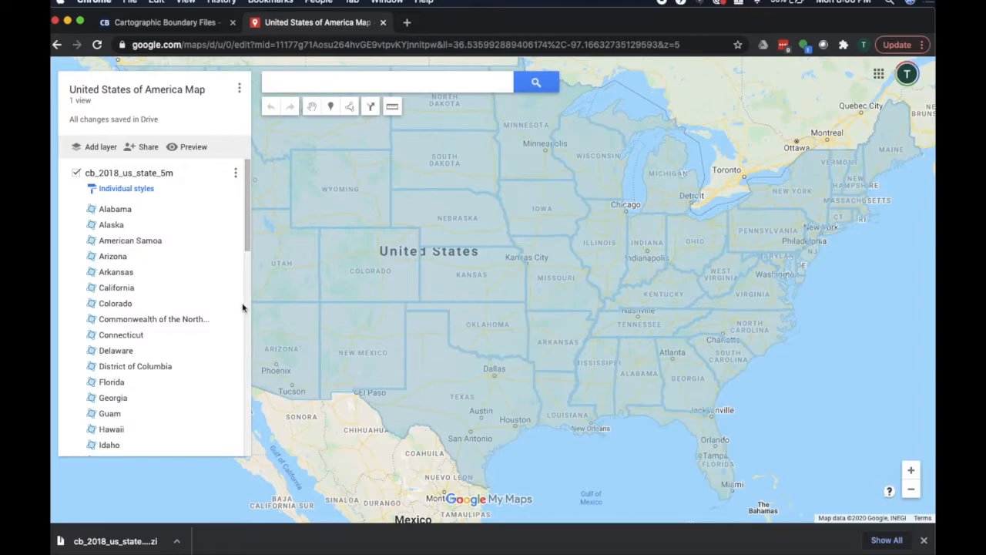
{"action": "scroll", "scroll_direction": "down", "scroll_amount": 3}
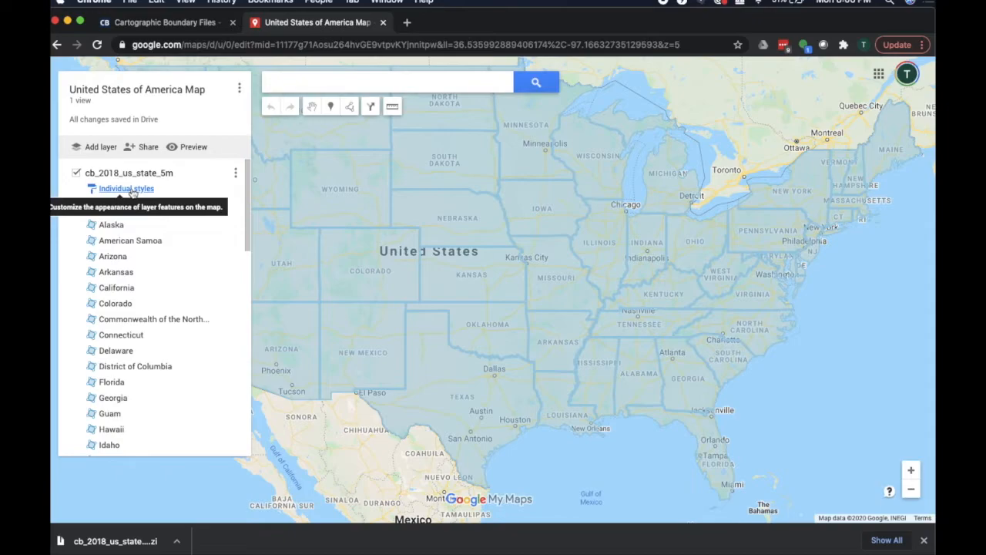
{"action": "left_click", "coordinate": [125, 189]}
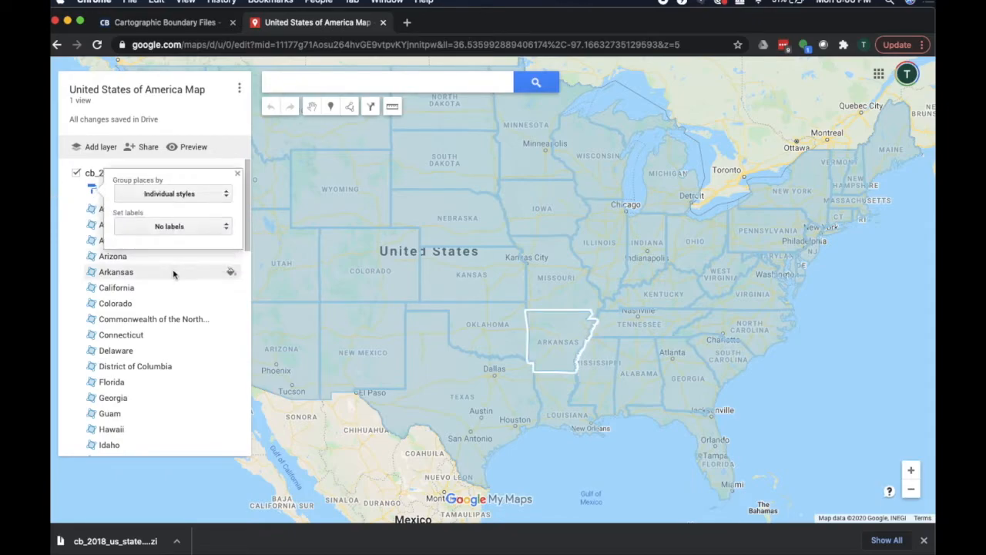
{"action": "left_click", "coordinate": [559, 339]}
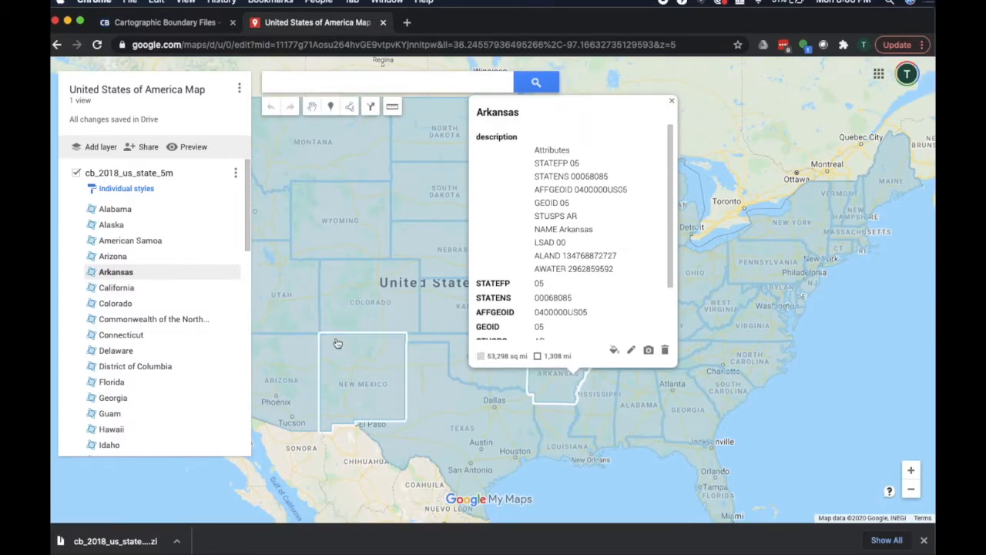
{"action": "left_click", "coordinate": [671, 100]}
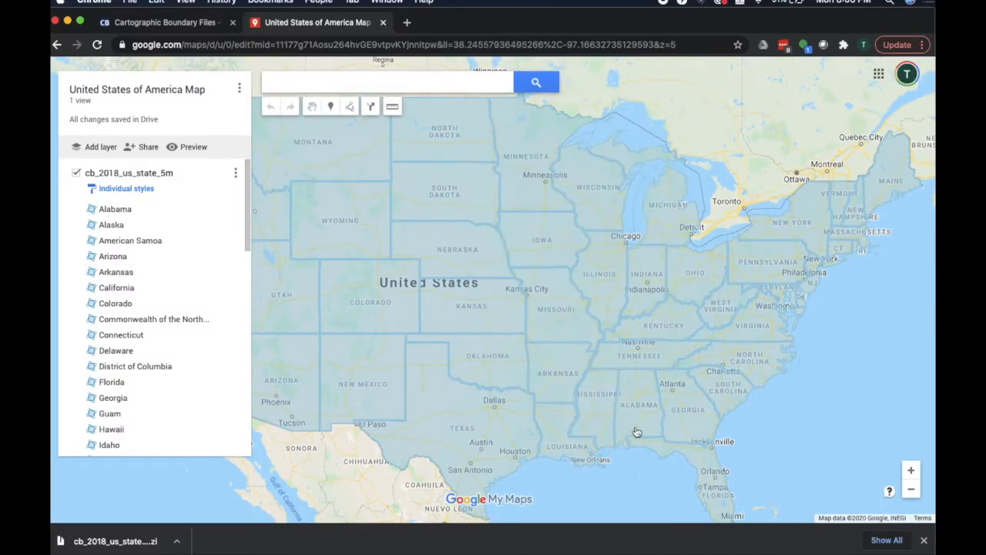
{"action": "left_click", "coordinate": [370, 324]}
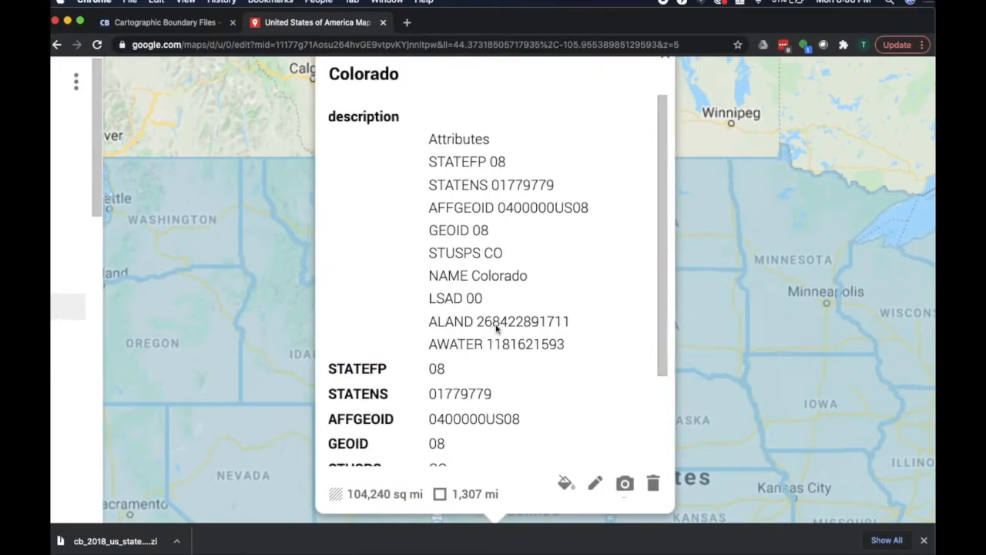
{"action": "scroll", "scroll_direction": "down", "scroll_amount": 3}
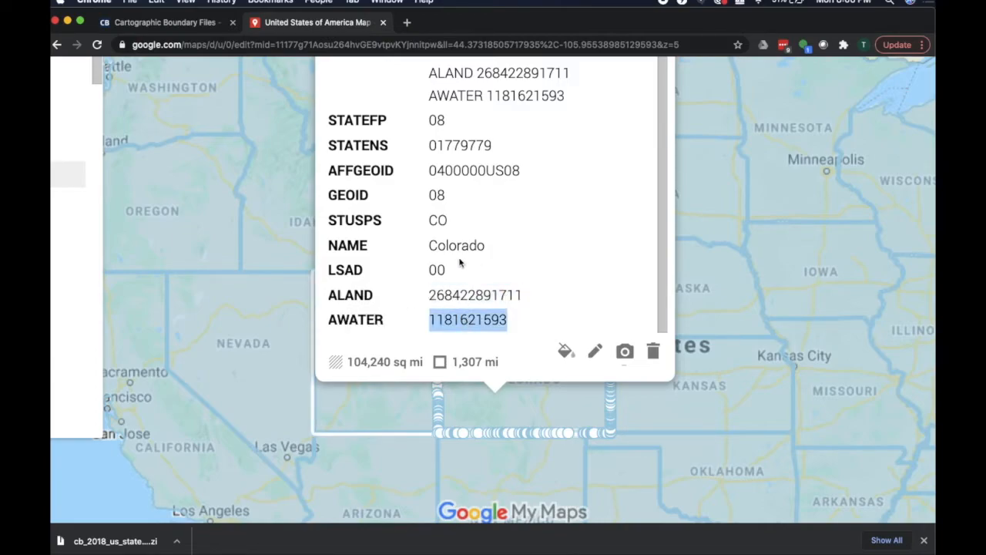
{"action": "scroll", "scroll_direction": "down", "scroll_amount": 3}
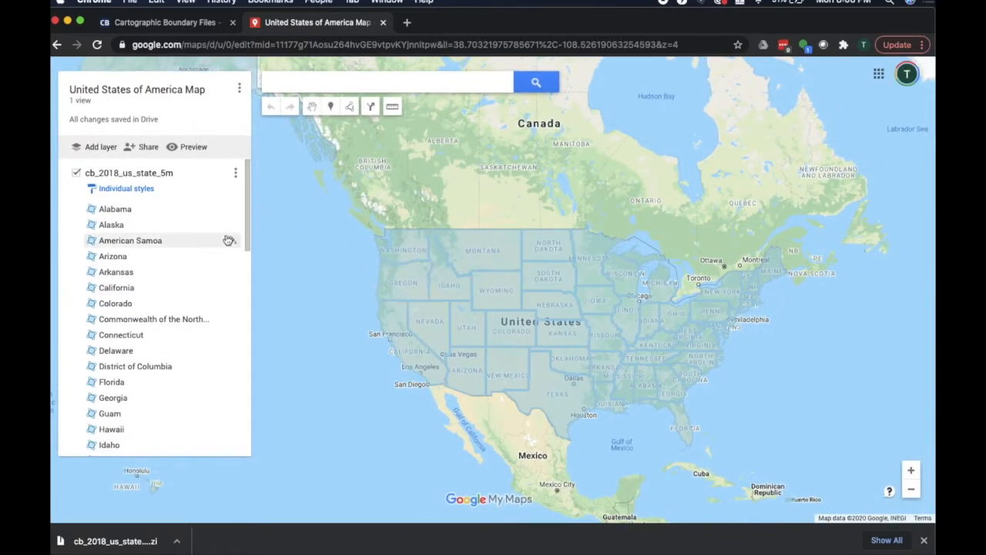
- Set the states layer labels to name, then switch them to AWATER values
{"action": "left_click", "coordinate": [126, 188]}
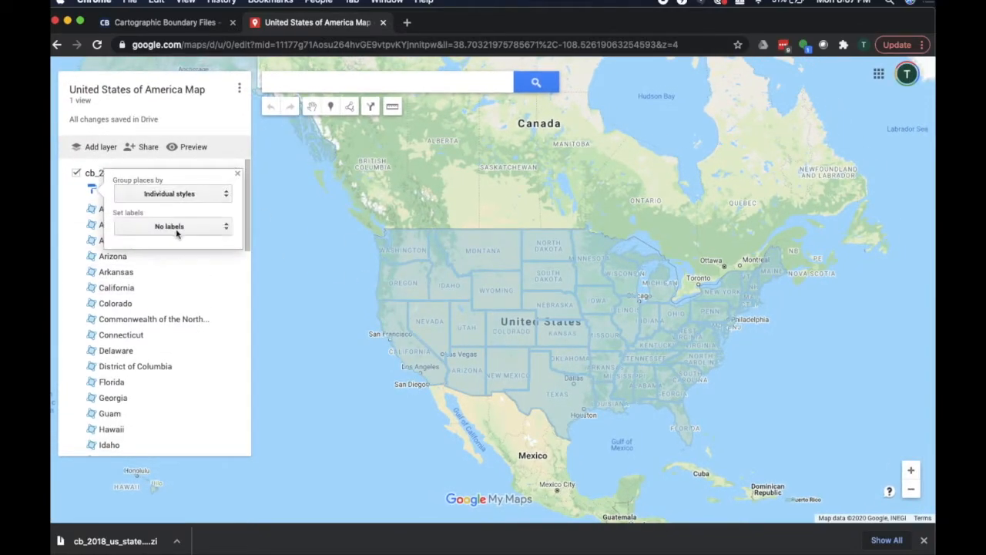
{"action": "left_click", "coordinate": [169, 226]}
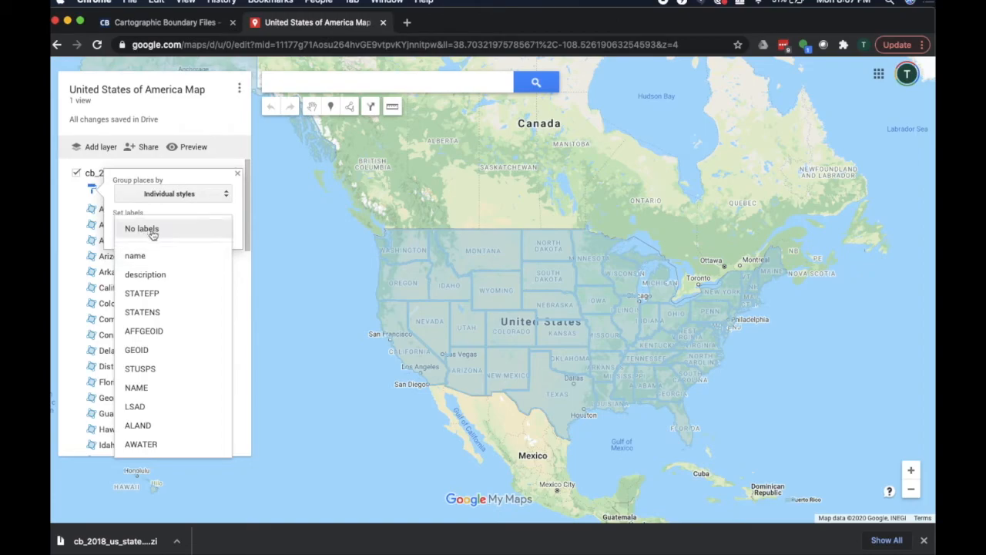
{"action": "mouse_move", "coordinate": [135, 255]}
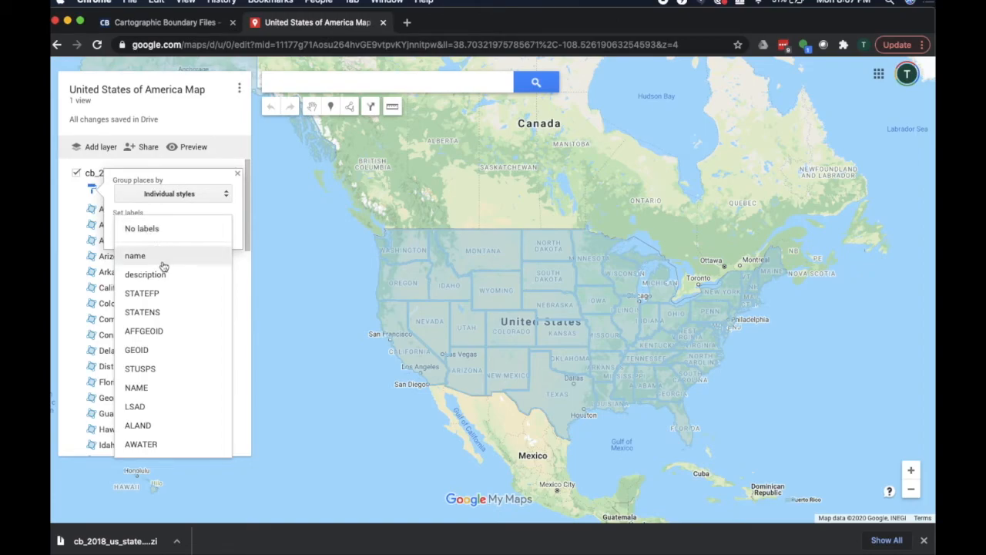
{"action": "left_click", "coordinate": [135, 255]}
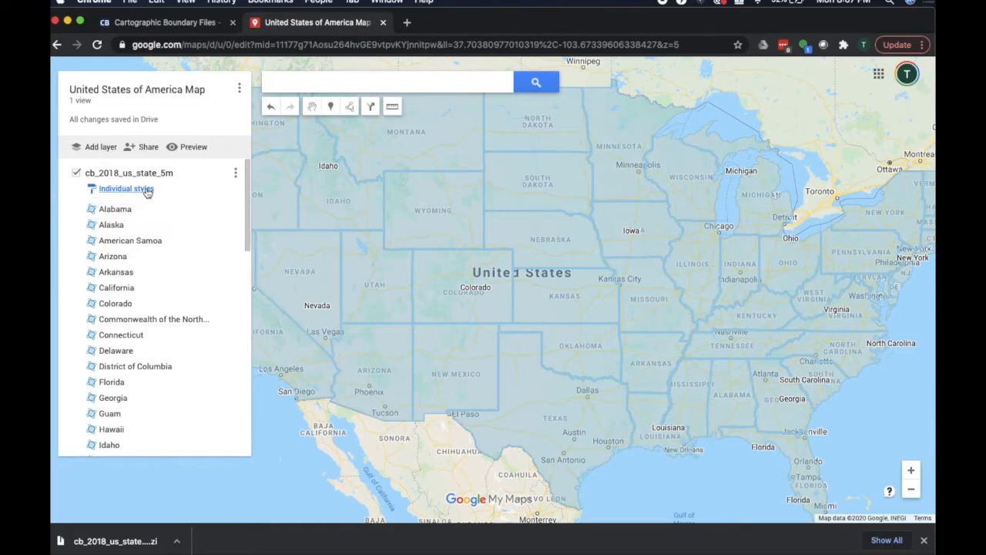
{"action": "left_click", "coordinate": [126, 188]}
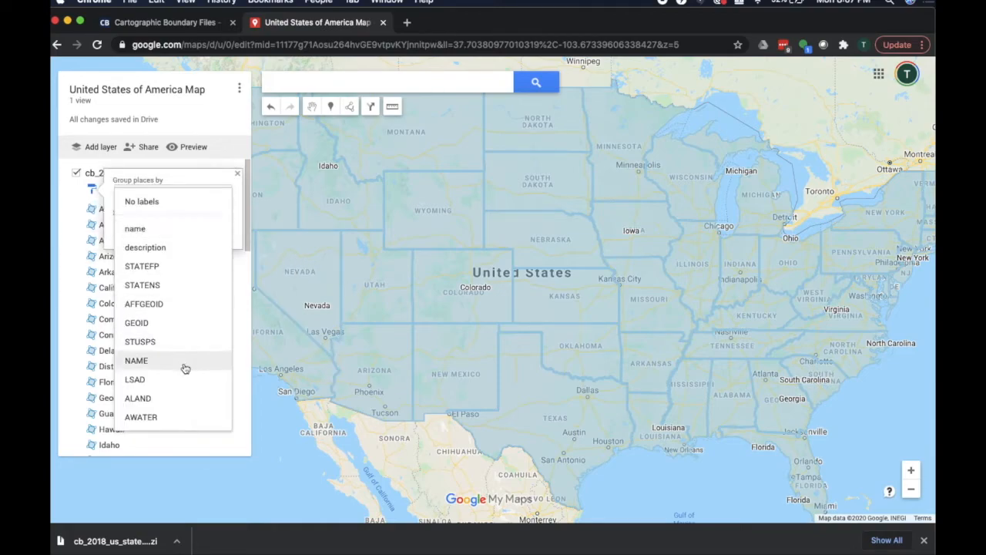
{"action": "mouse_move", "coordinate": [196, 417]}
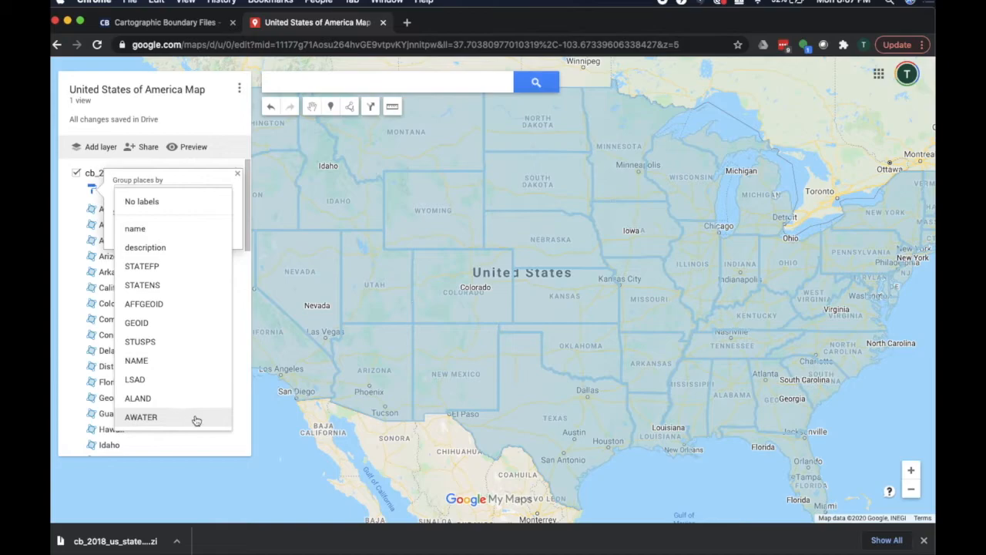
{"action": "left_click", "coordinate": [141, 417]}
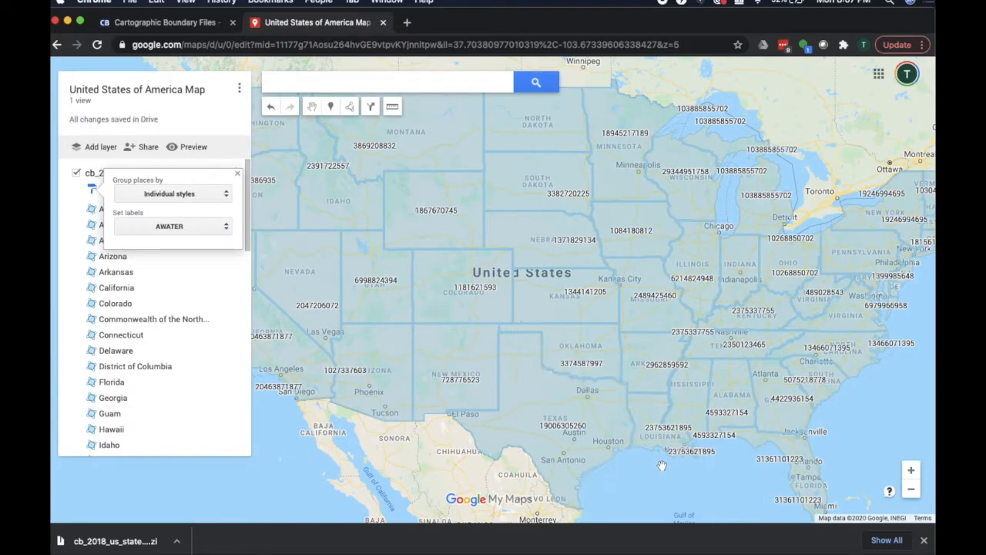
{"action": "left_click", "coordinate": [463, 308]}
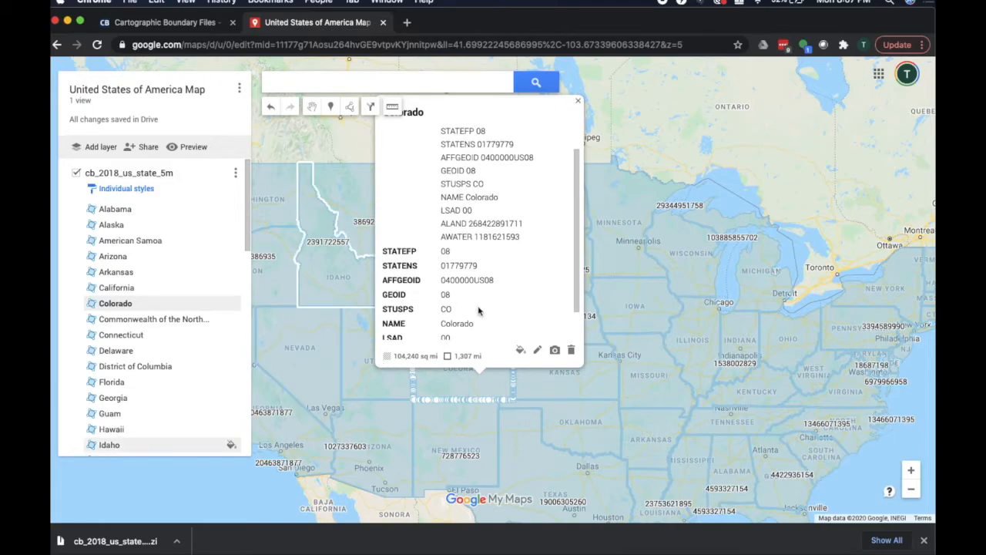
{"action": "left_click", "coordinate": [578, 101]}
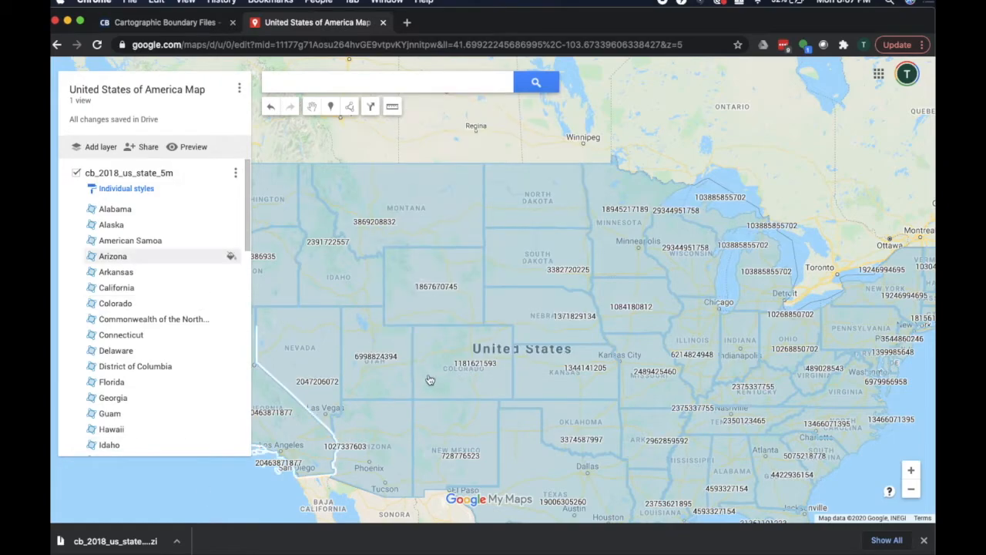
{"action": "left_click", "coordinate": [430, 377]}
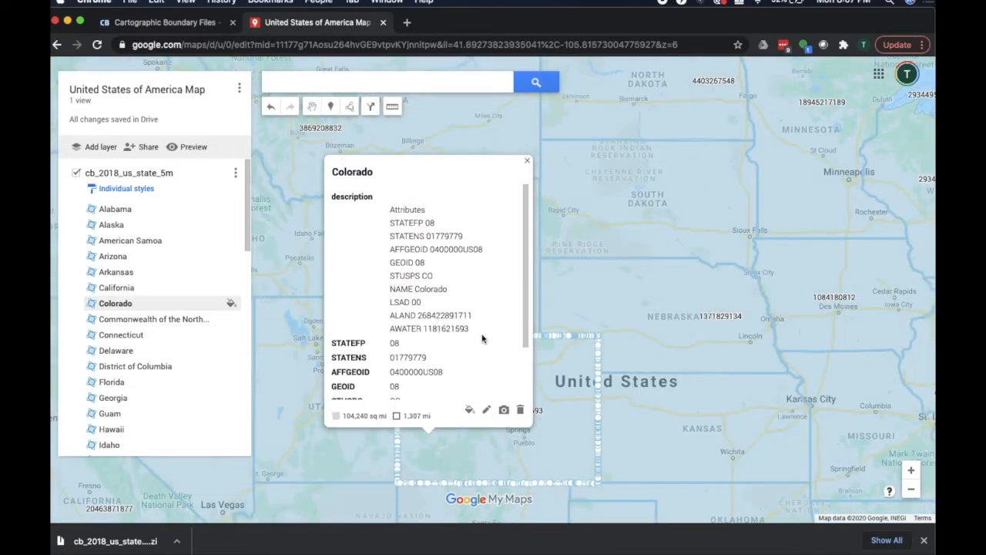
{"action": "scroll", "scroll_direction": "down", "scroll_amount": 3}
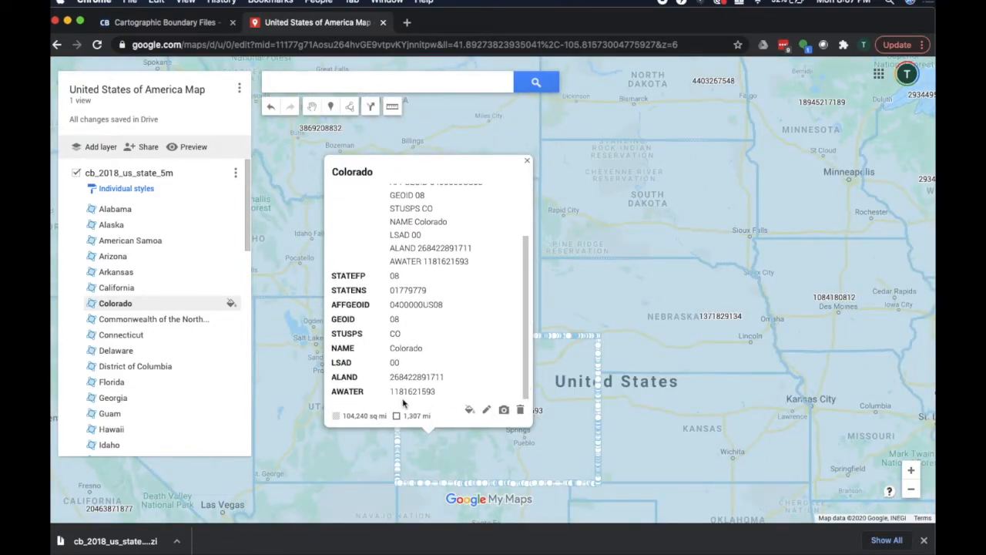
{"action": "mouse_move", "coordinate": [407, 393]}
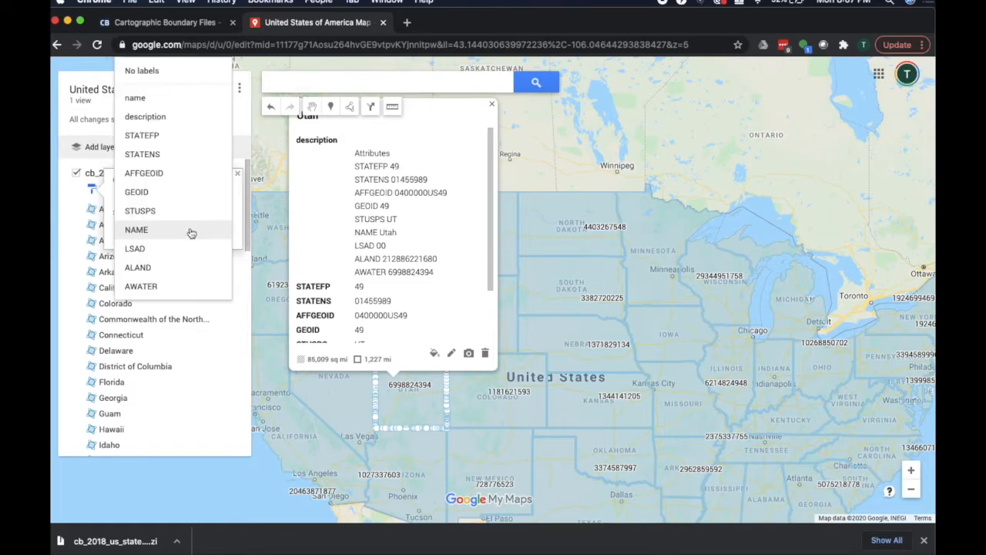
- Switch the states layer labels back to name and close the style panel
{"action": "left_click", "coordinate": [135, 229]}
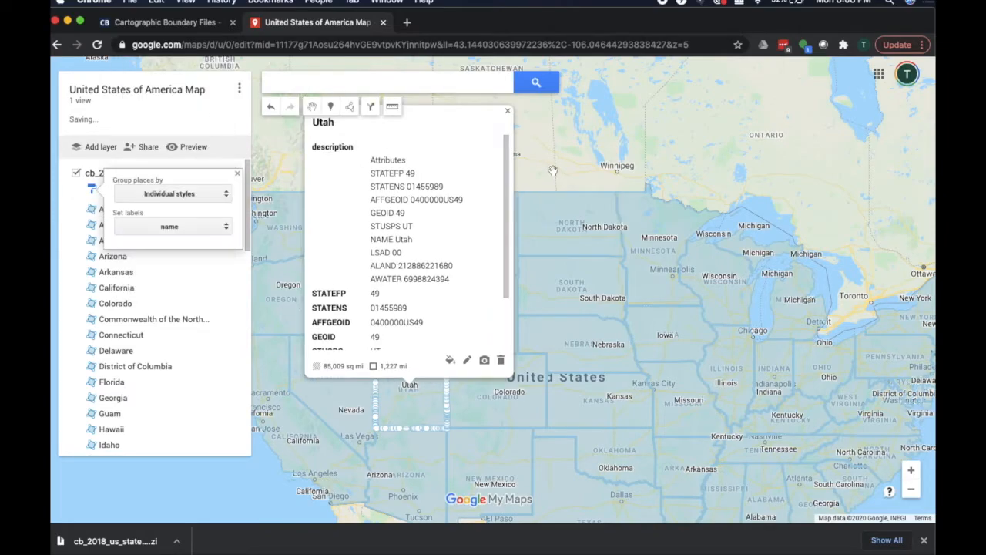
{"action": "left_click", "coordinate": [508, 110]}
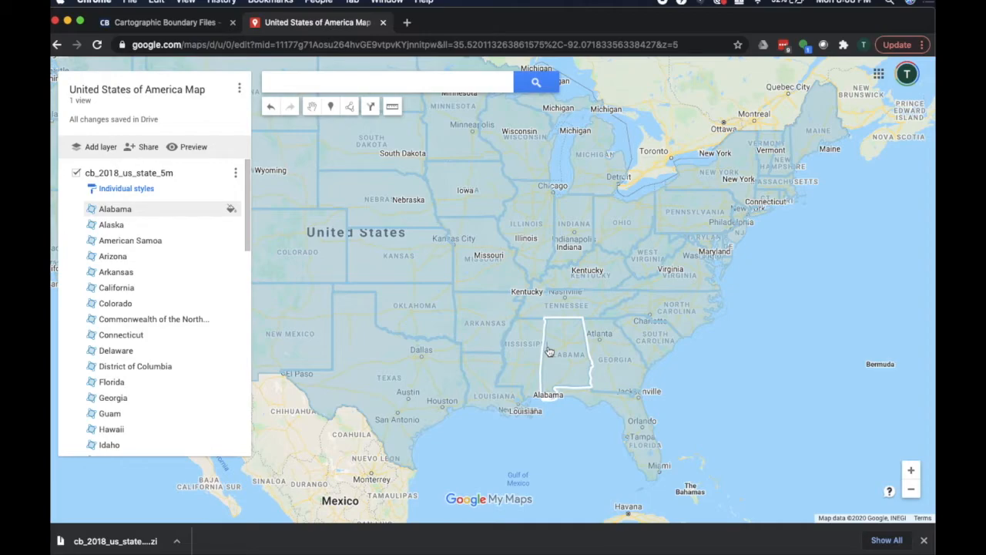
{"action": "mouse_move", "coordinate": [579, 359]}
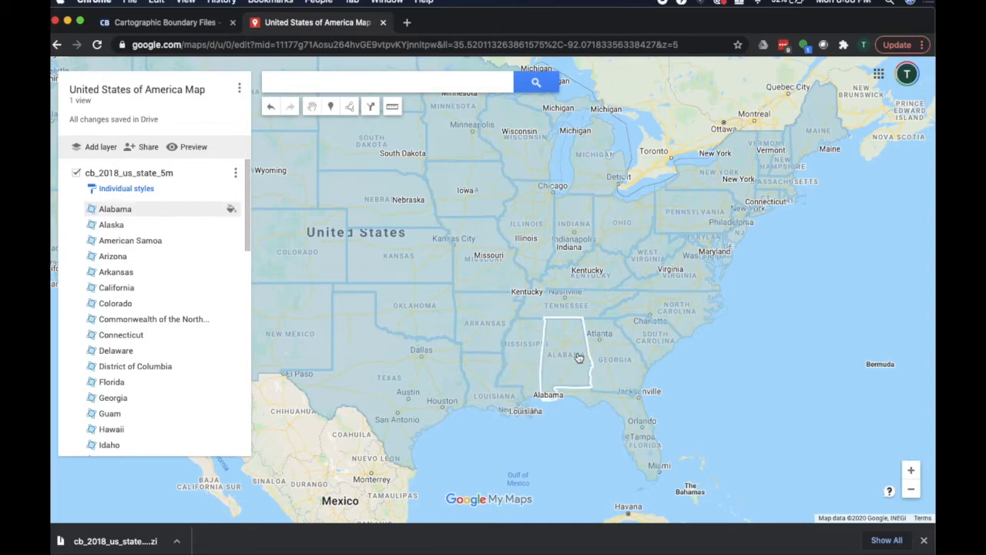
- Fill Alabama, Mississippi and Georgia green and Kentucky orange
{"action": "left_click", "coordinate": [568, 355]}
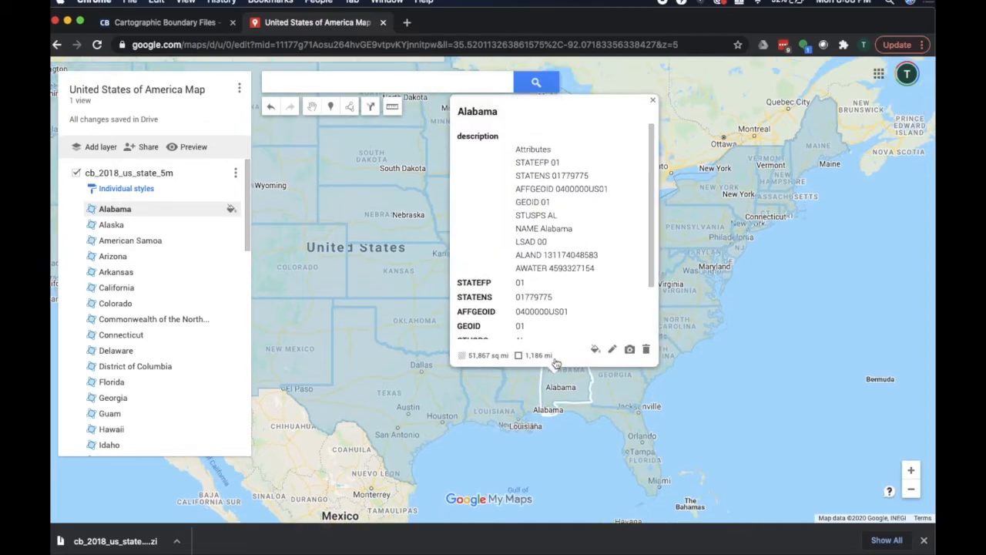
{"action": "left_click", "coordinate": [595, 349]}
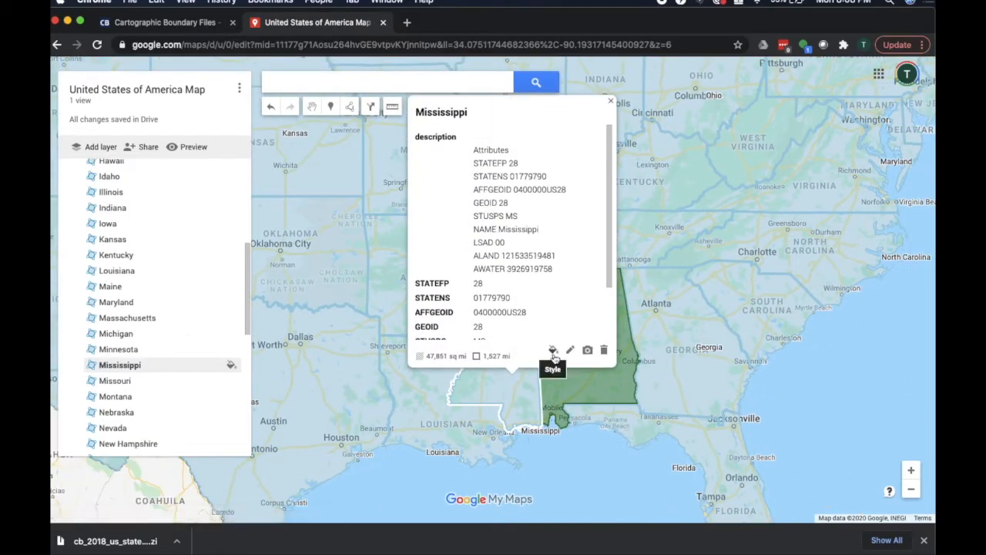
{"action": "left_click", "coordinate": [553, 350]}
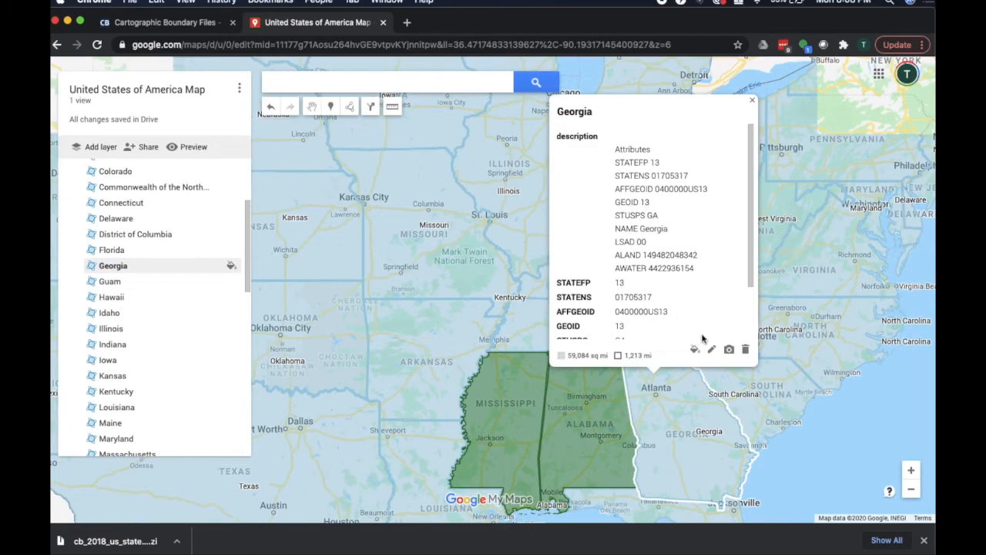
{"action": "left_click", "coordinate": [695, 349]}
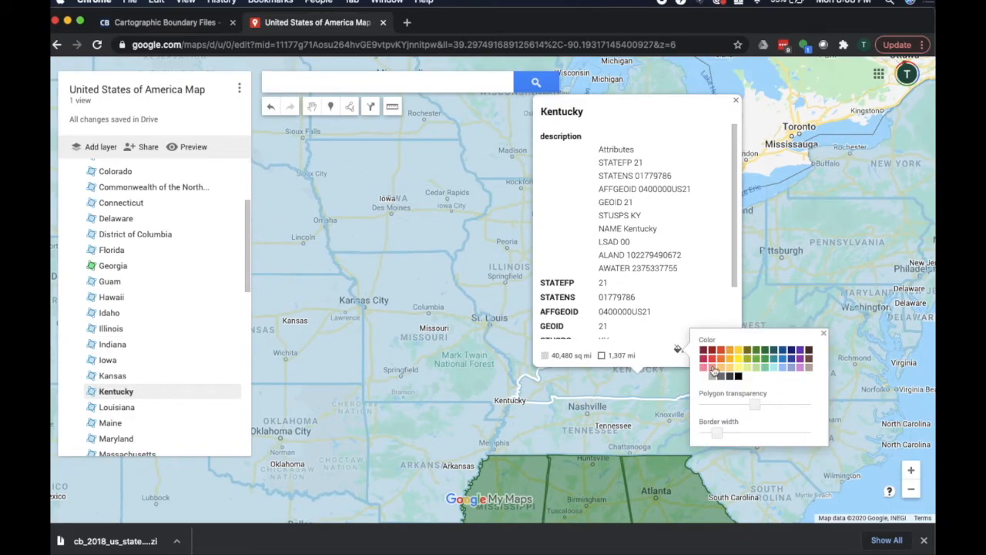
{"action": "mouse_move", "coordinate": [724, 354]}
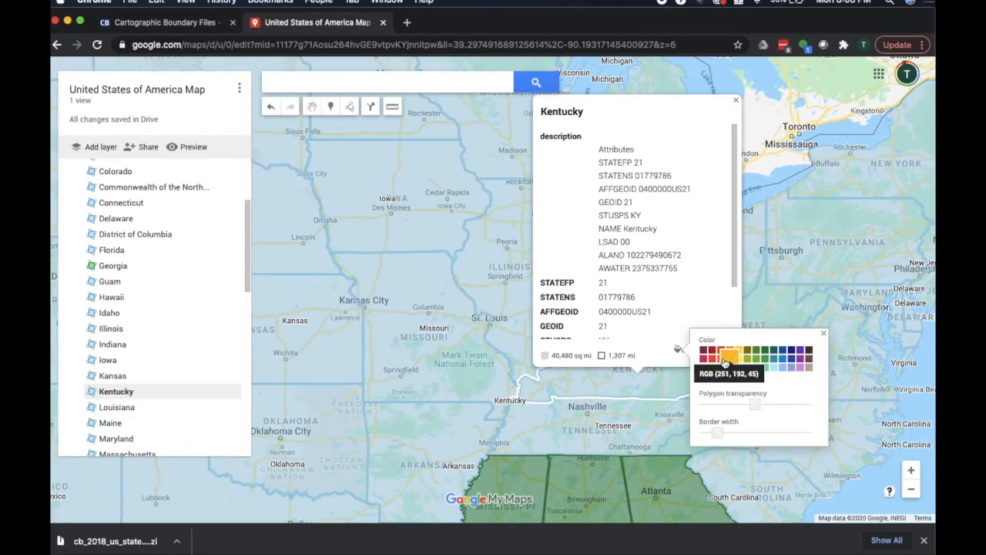
{"action": "left_click", "coordinate": [720, 355]}
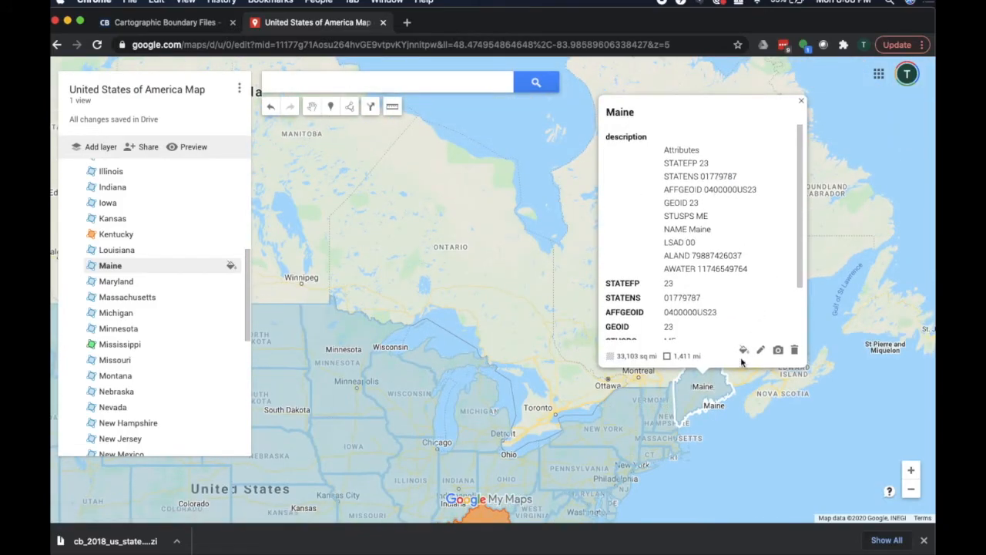
- Give Maine a pink fill, then open Oklahoma's details
{"action": "left_click", "coordinate": [743, 349]}
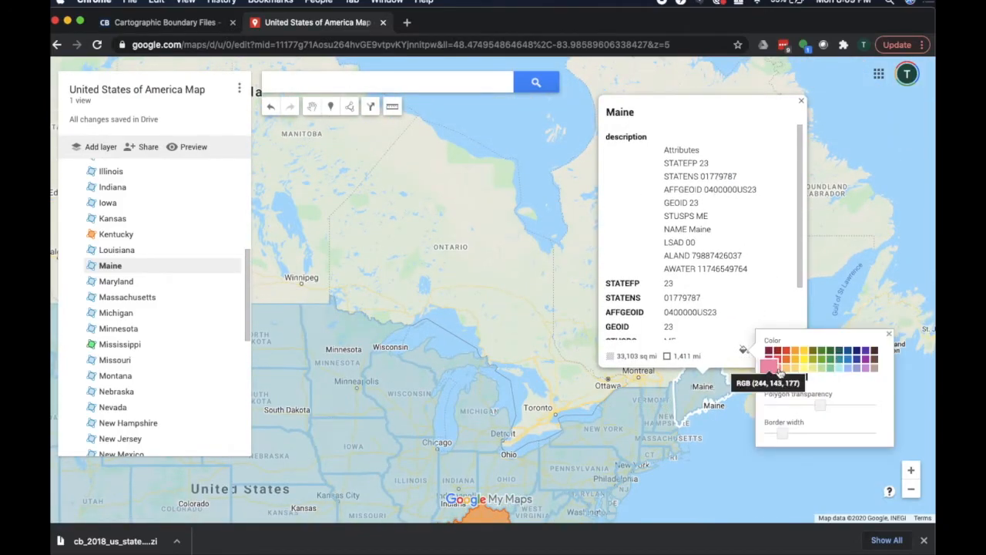
{"action": "left_click", "coordinate": [770, 353]}
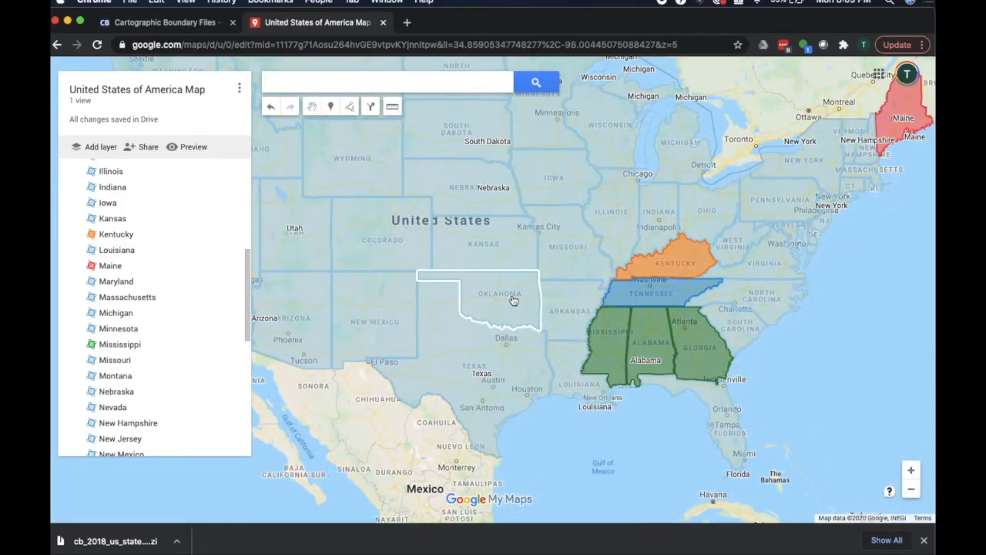
{"action": "left_click", "coordinate": [478, 297]}
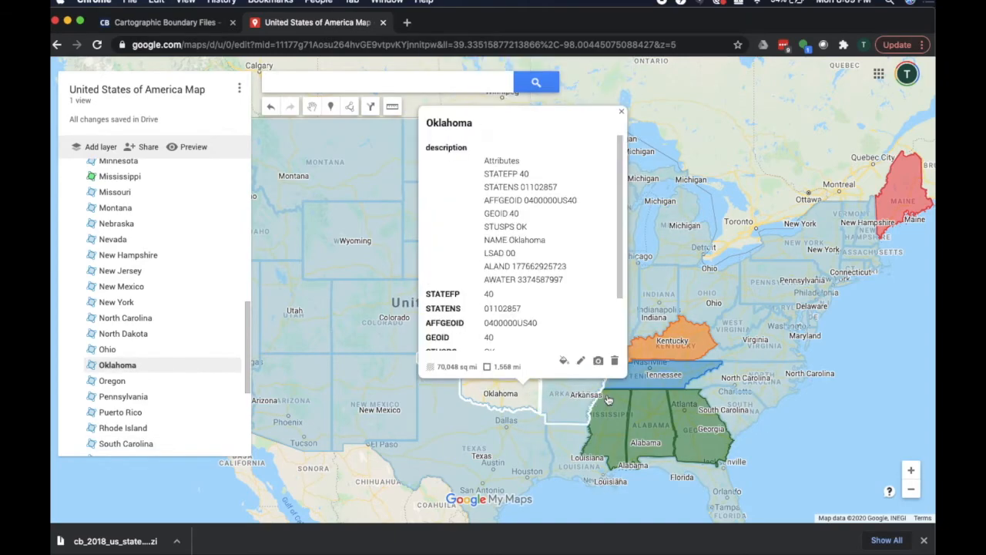
- Give Oklahoma a teal fill with a thicker border width
{"action": "left_click", "coordinate": [564, 360]}
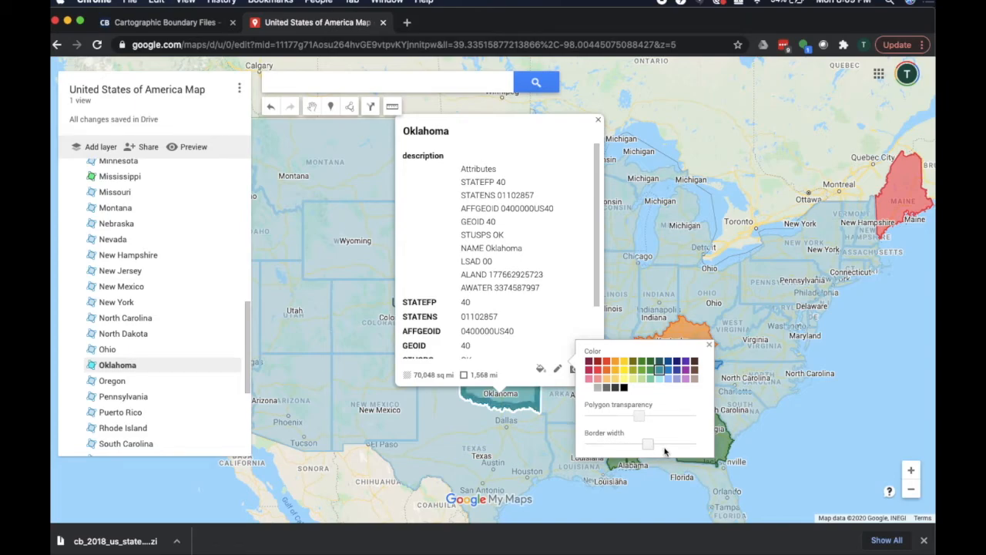
{"action": "left_click", "coordinate": [597, 120]}
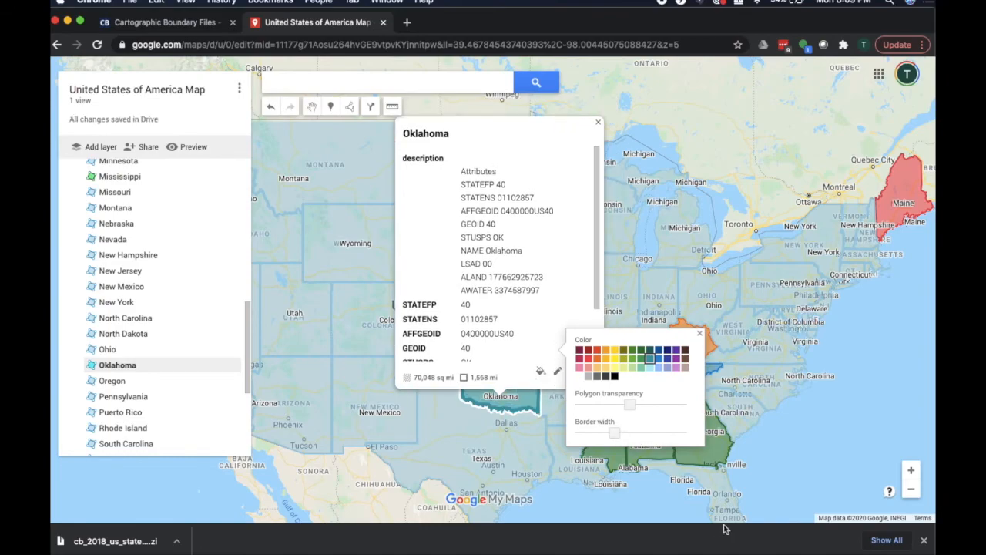
{"action": "left_click", "coordinate": [598, 123]}
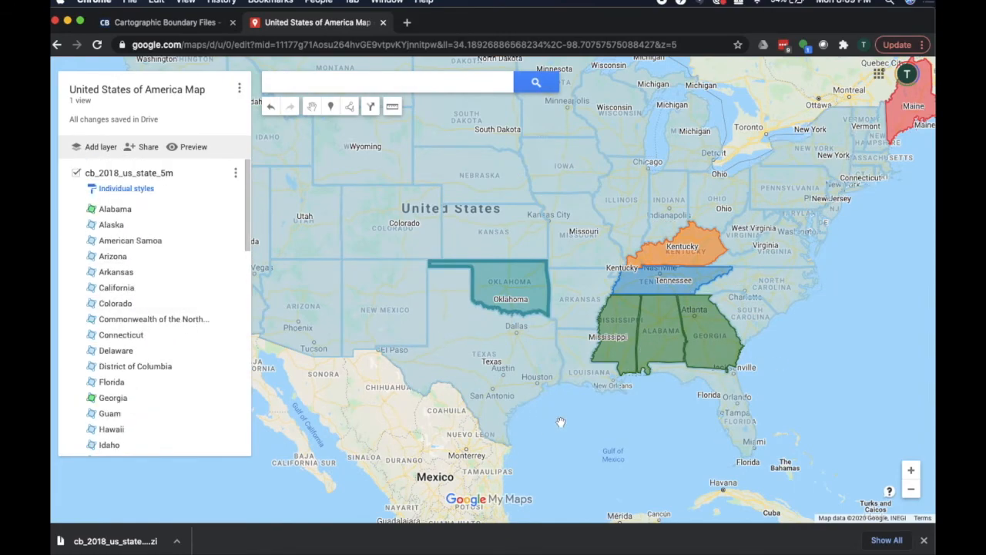
- Scroll to the bottom of the layer list and expand the Base map style dropdown
{"action": "scroll", "scroll_direction": "down", "scroll_amount": 3}
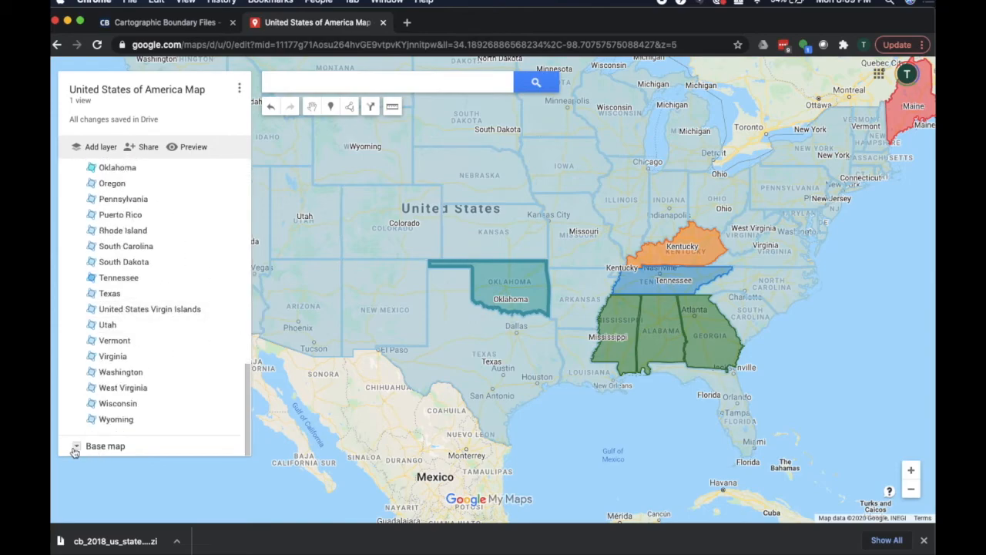
{"action": "left_click", "coordinate": [75, 445]}
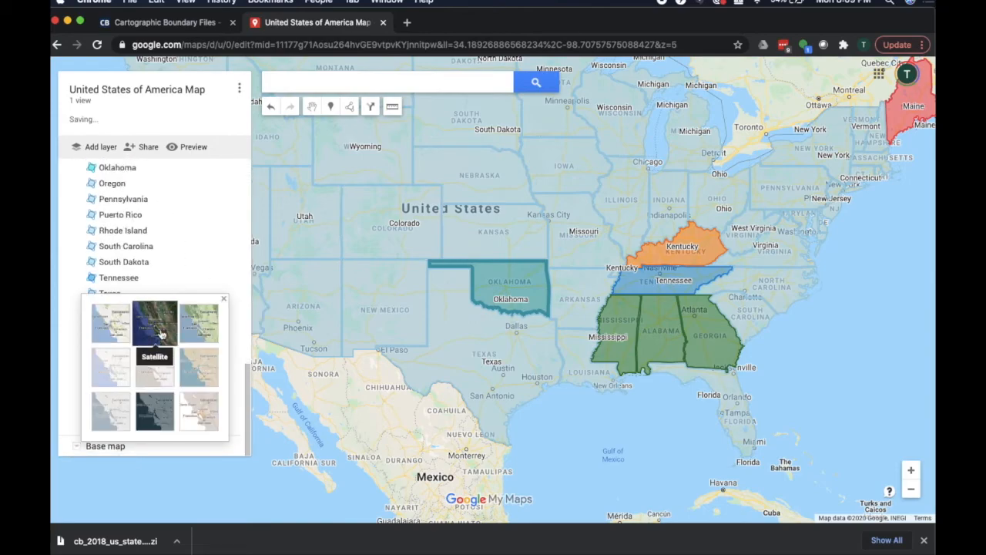